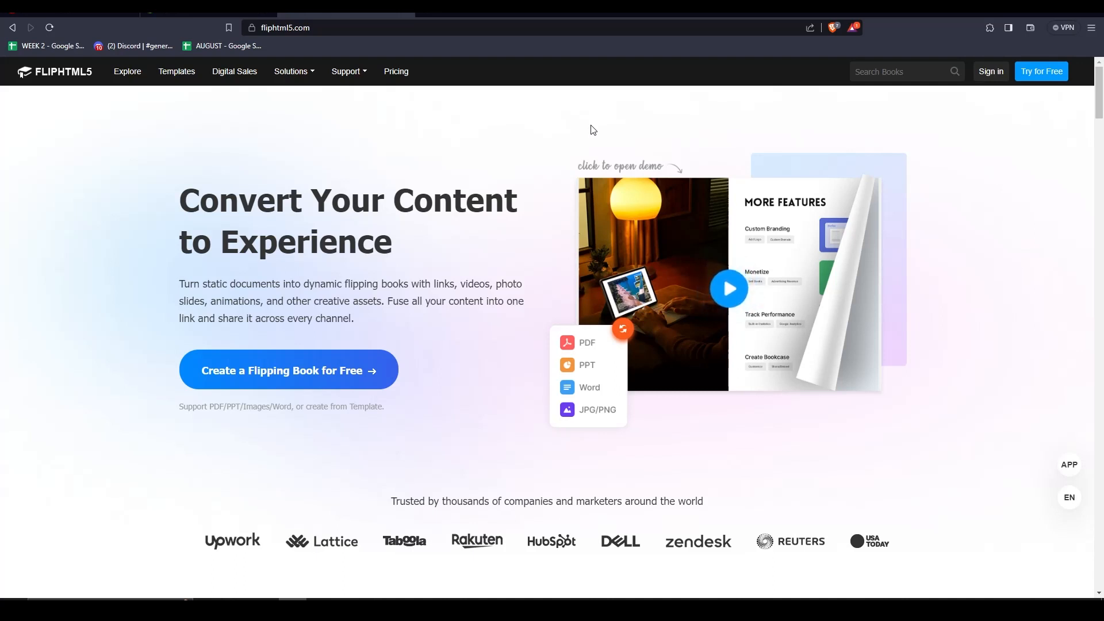
pyautogui.moveTo(236, 298)
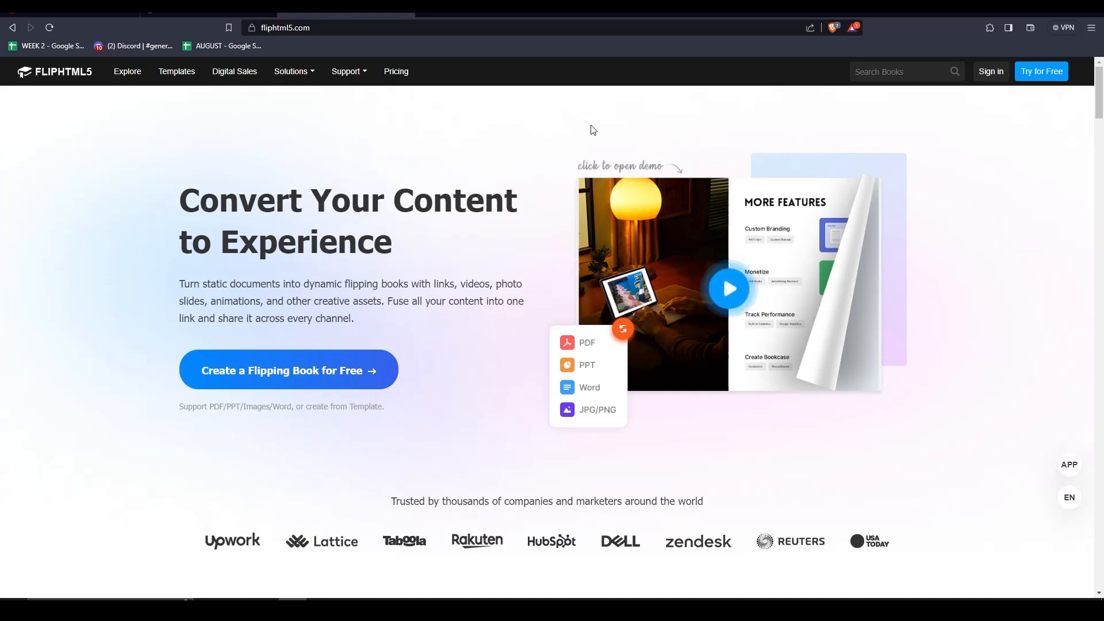
pyautogui.moveTo(295, 223)
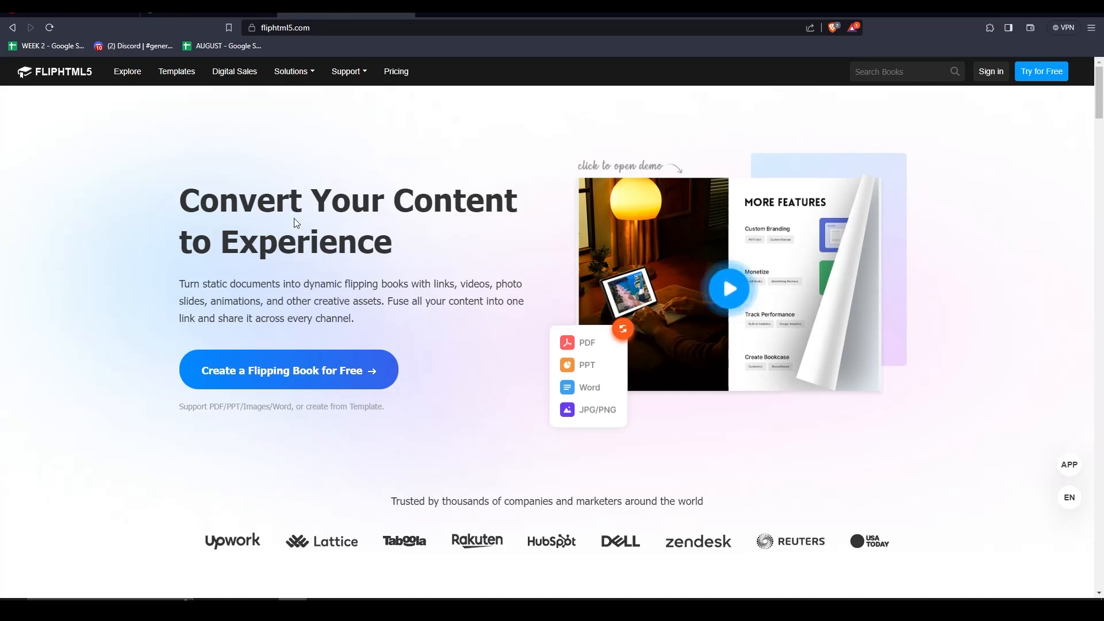
pyautogui.moveTo(237, 371)
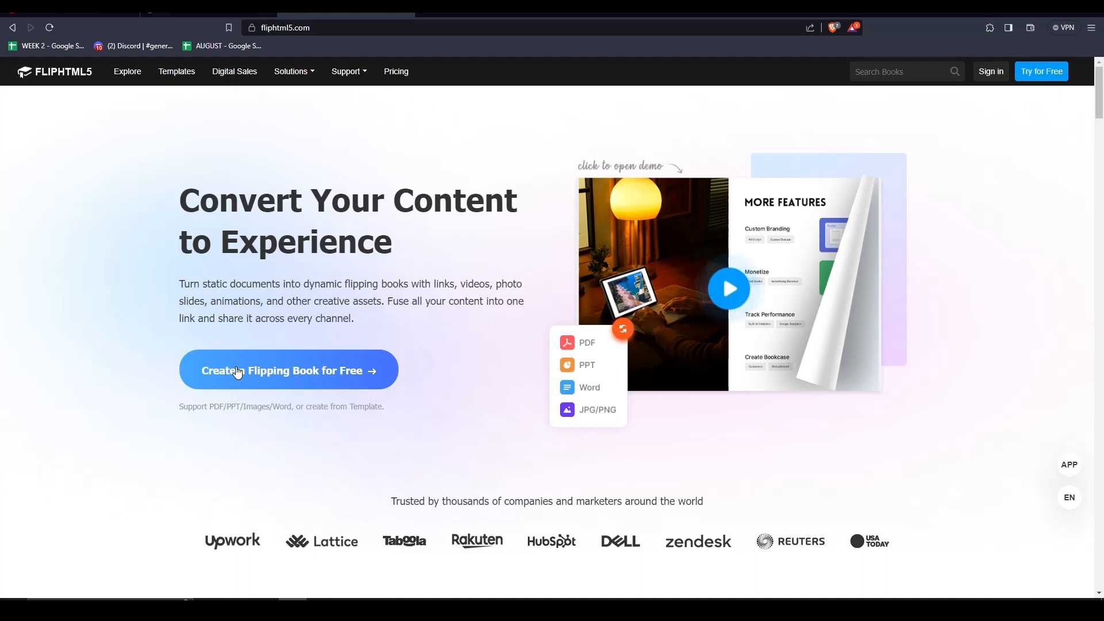
# Step: Start creating a new flipping book from the FlipHTML5 home page
pyautogui.click(288, 370)
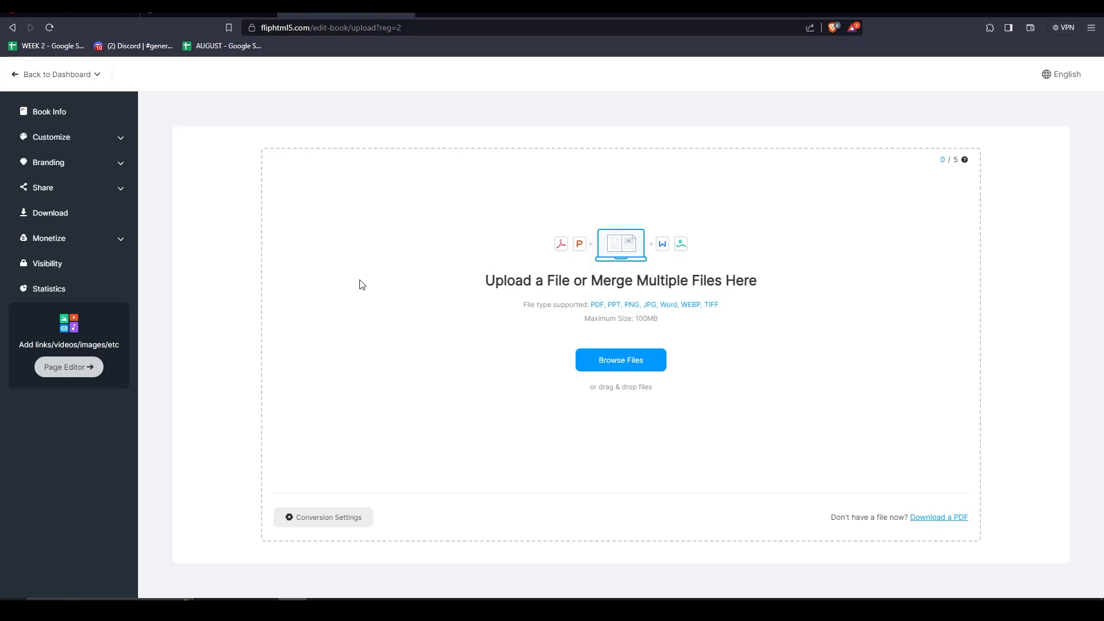
pyautogui.moveTo(93, 129)
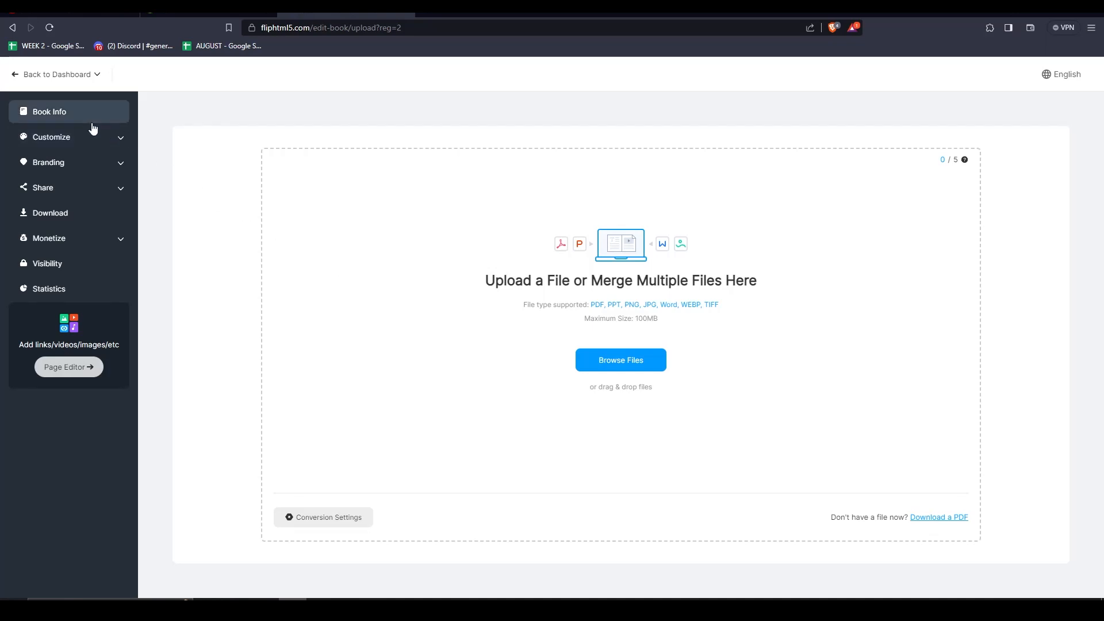
pyautogui.moveTo(153, 148)
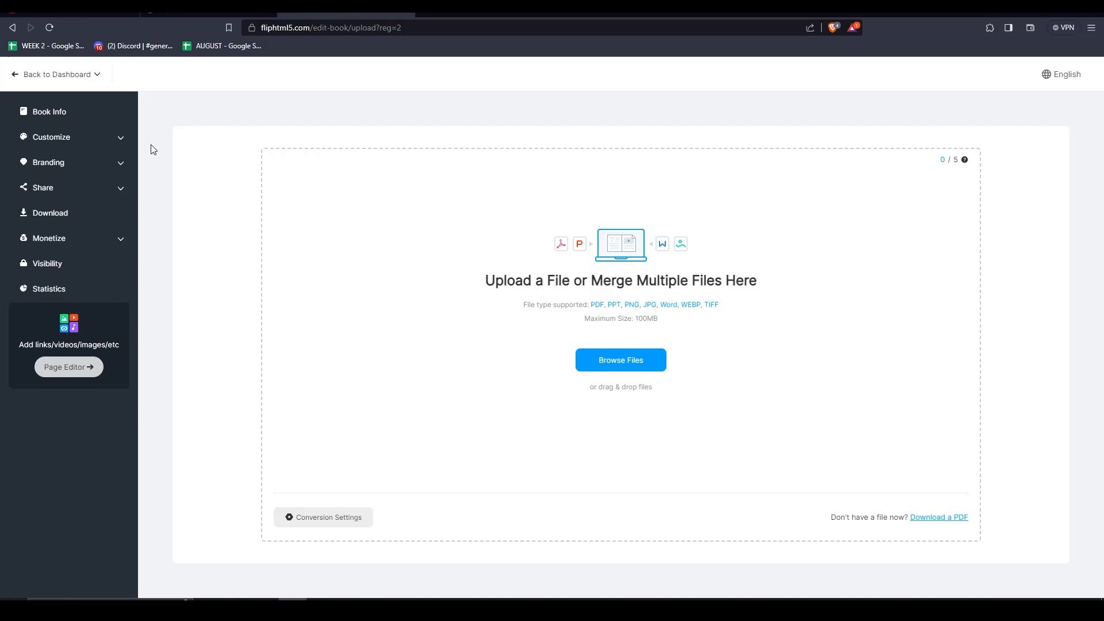
pyautogui.moveTo(56, 74)
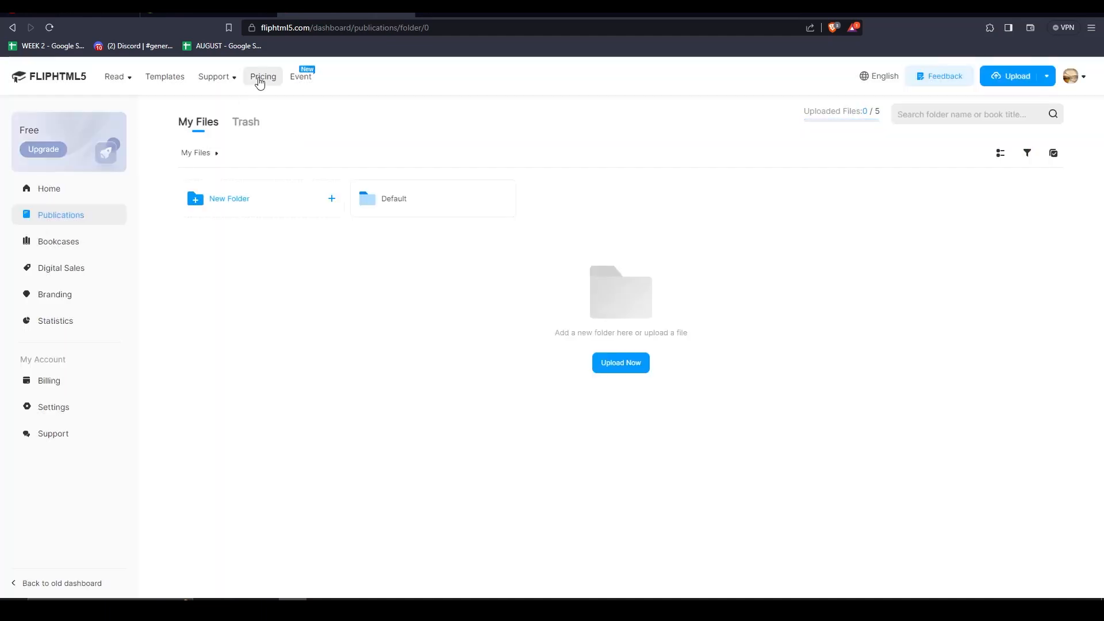
# Step: Download the Canva company handbook design as a standard PDF
pyautogui.click(263, 76)
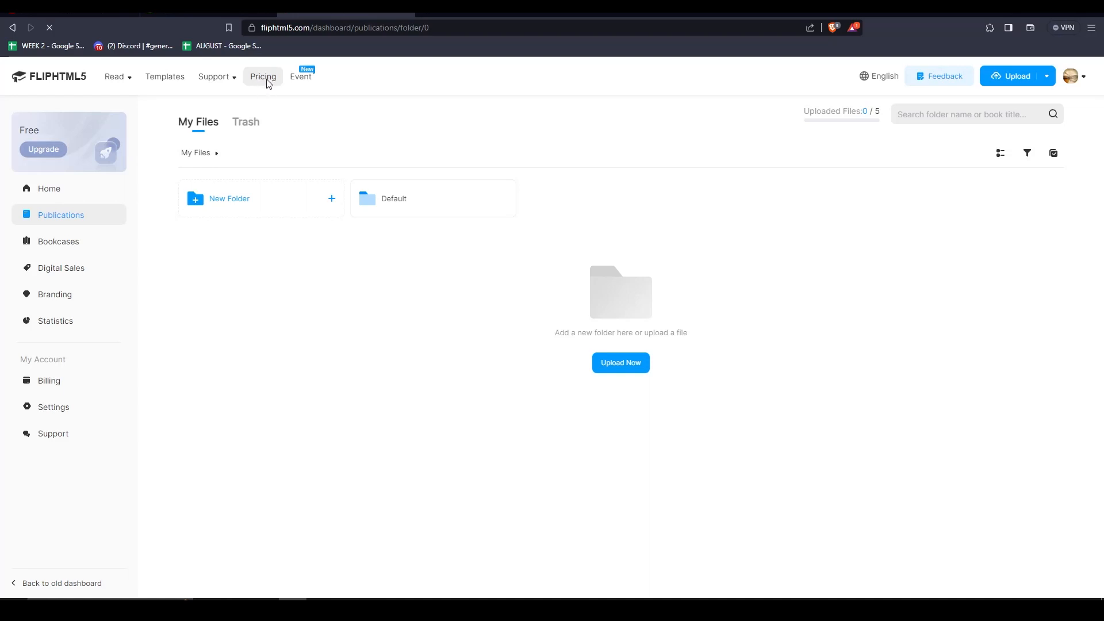
pyautogui.click(262, 76)
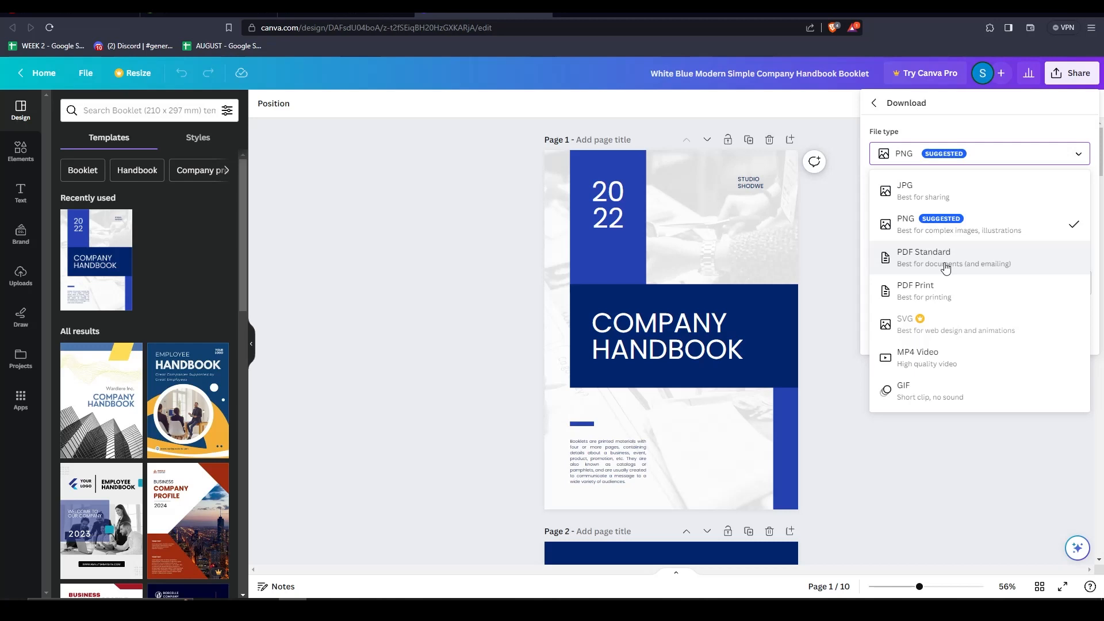
pyautogui.click(922, 257)
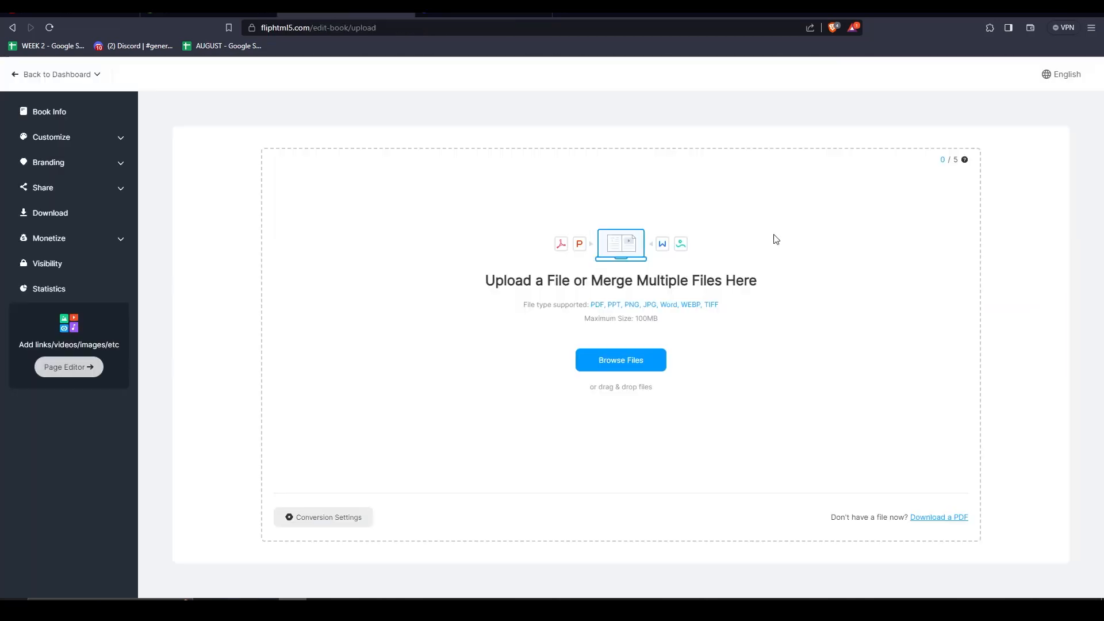
pyautogui.moveTo(78, 91)
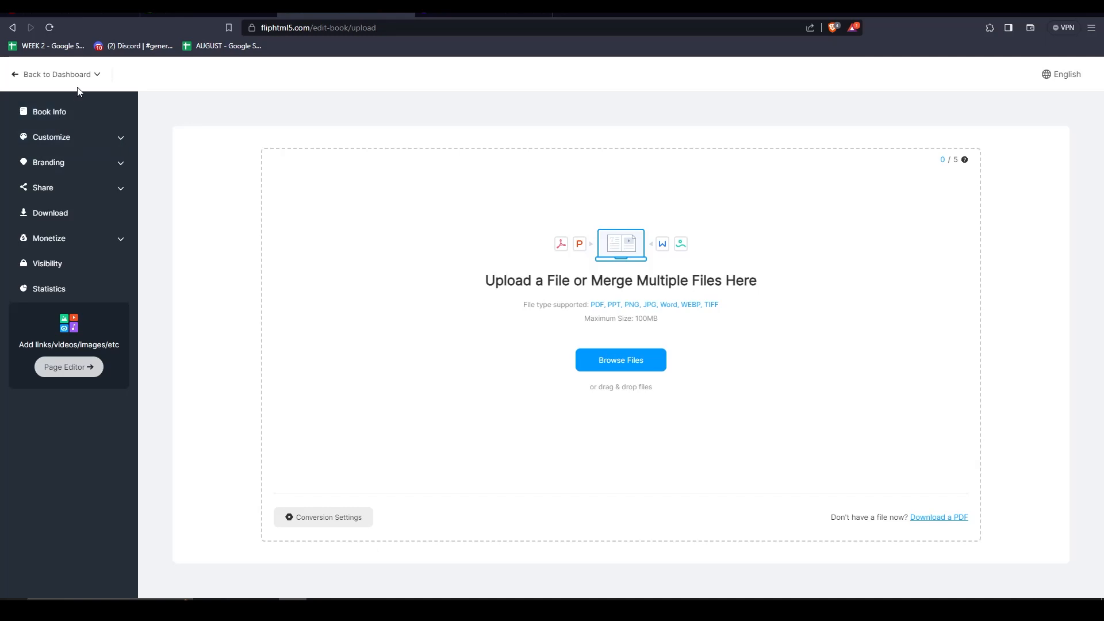
# Step: Upload the handbook PDF as a new flipbook and go to its Customize > Design settings
pyautogui.click(56, 74)
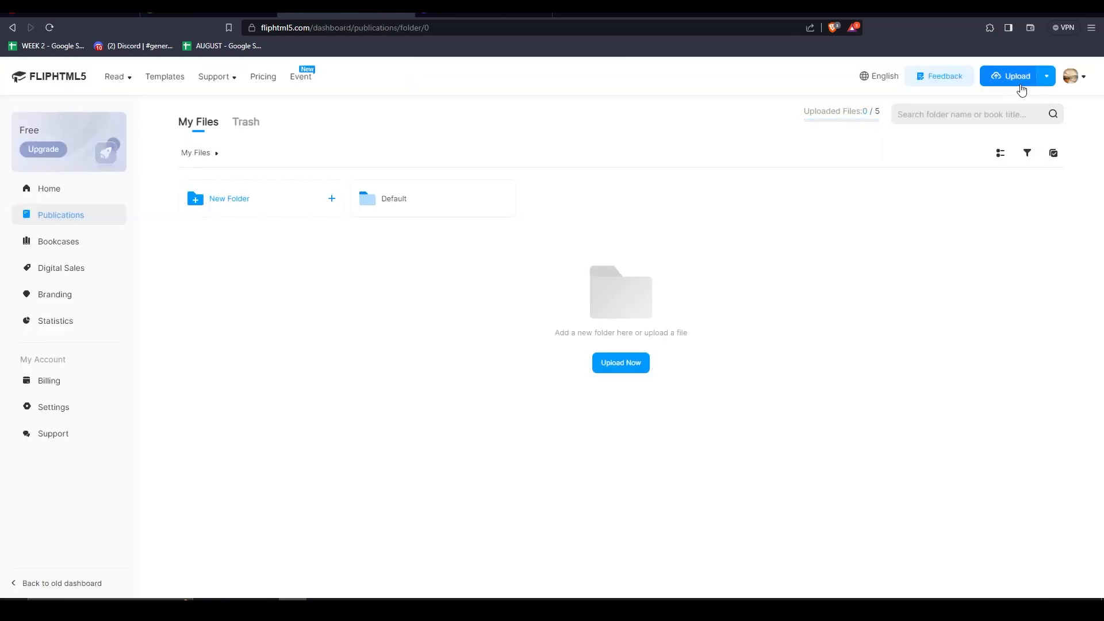
pyautogui.click(1016, 76)
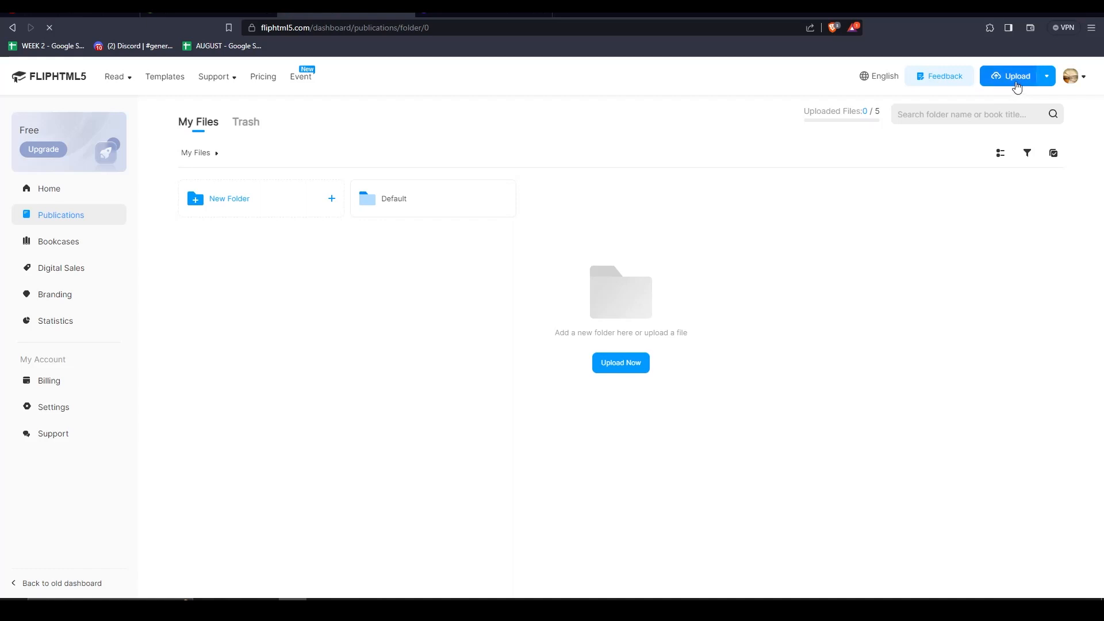
pyautogui.click(1016, 75)
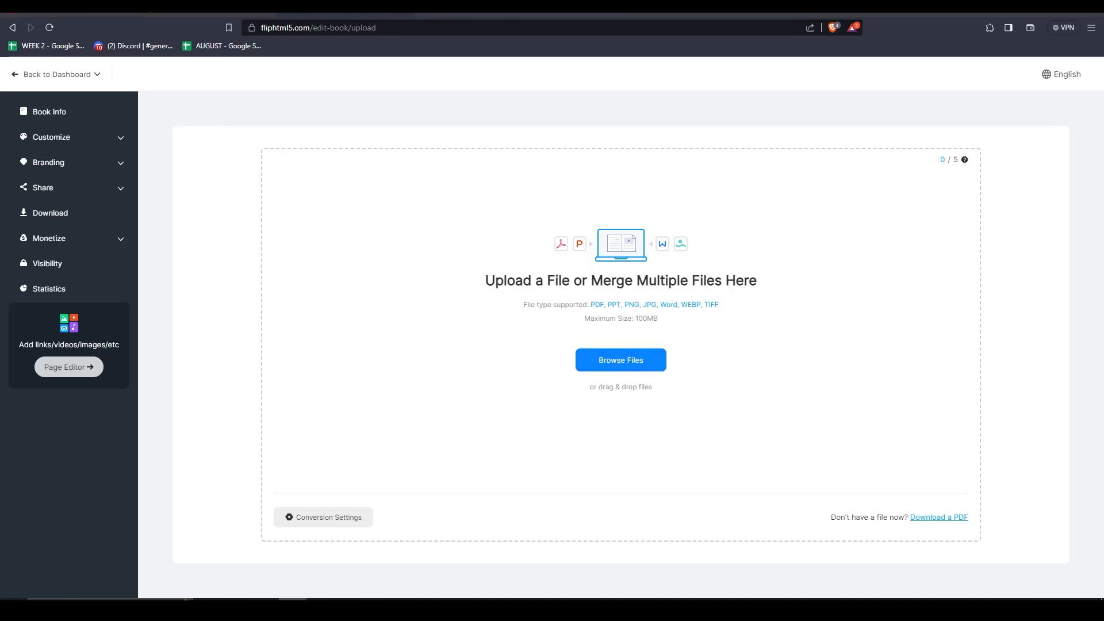
pyautogui.click(621, 360)
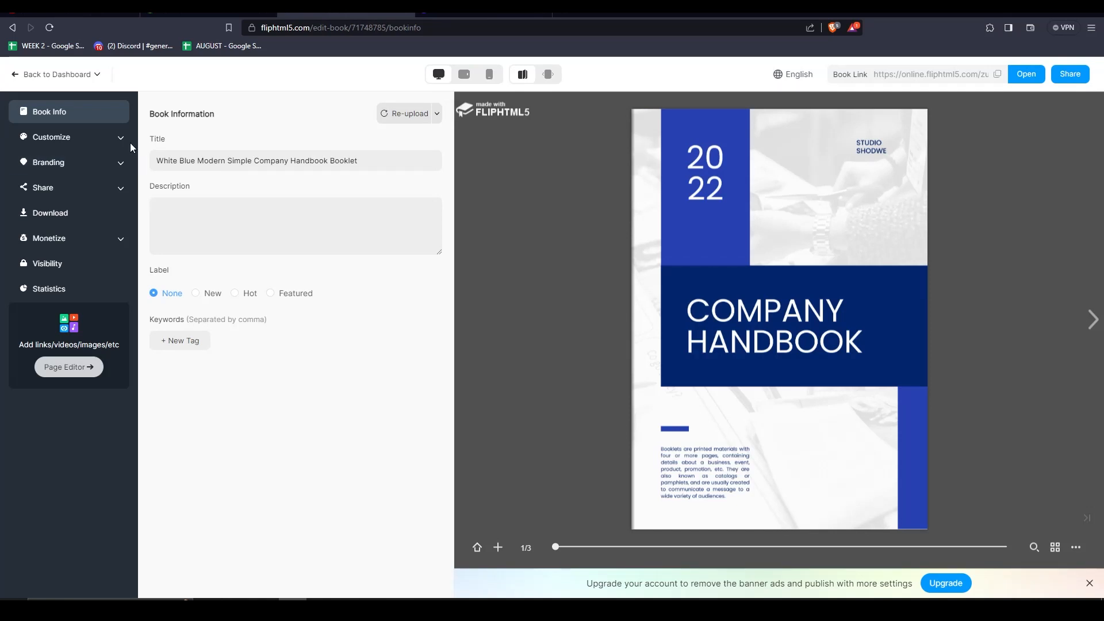
pyautogui.click(51, 137)
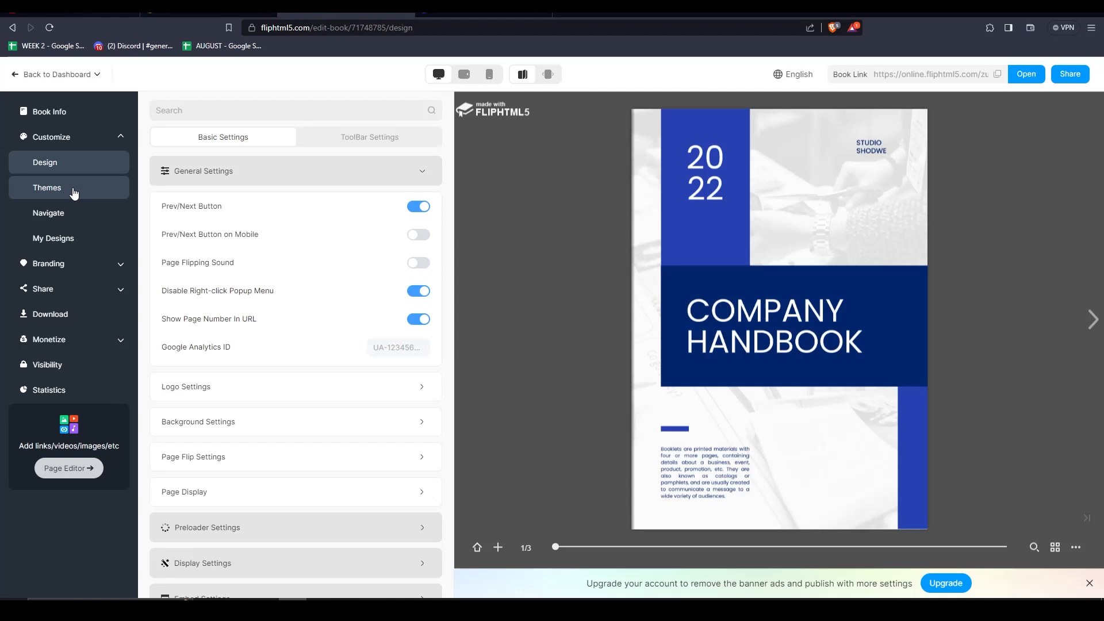
# Step: Turn on Show QR Code in Display Settings, review Embed and ToolBar settings, then go to Themes
pyautogui.scroll(-3)
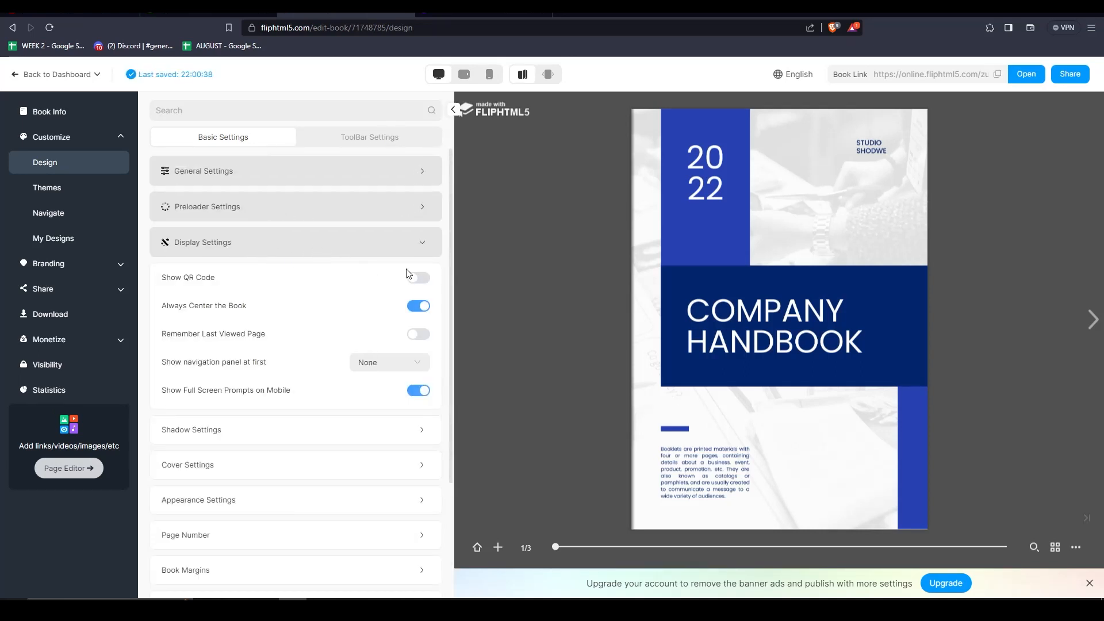
pyautogui.click(418, 278)
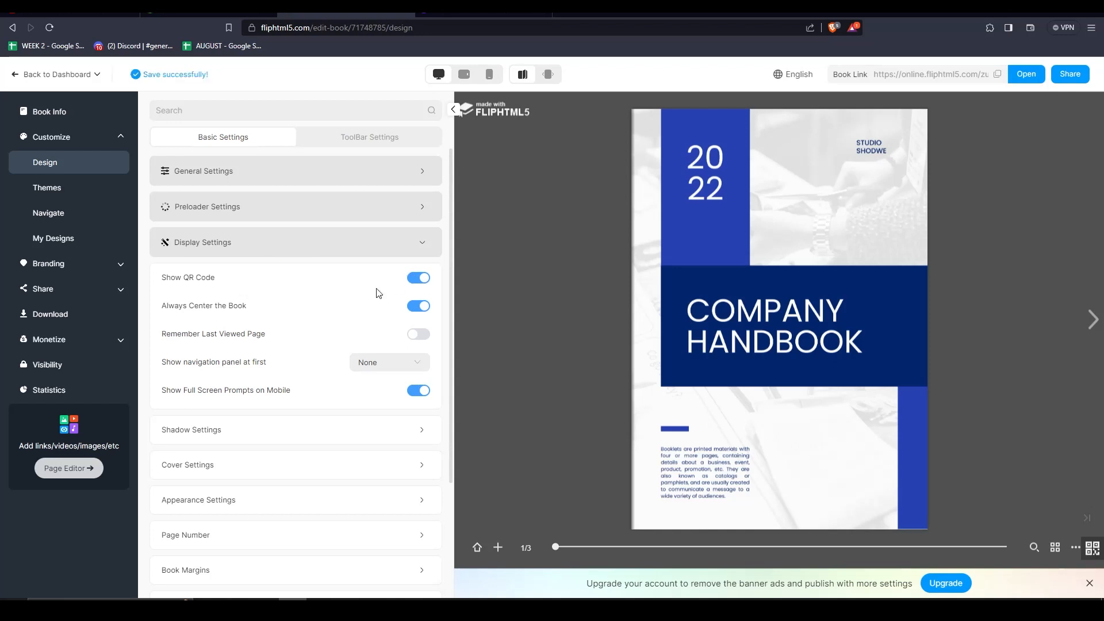
pyautogui.click(294, 242)
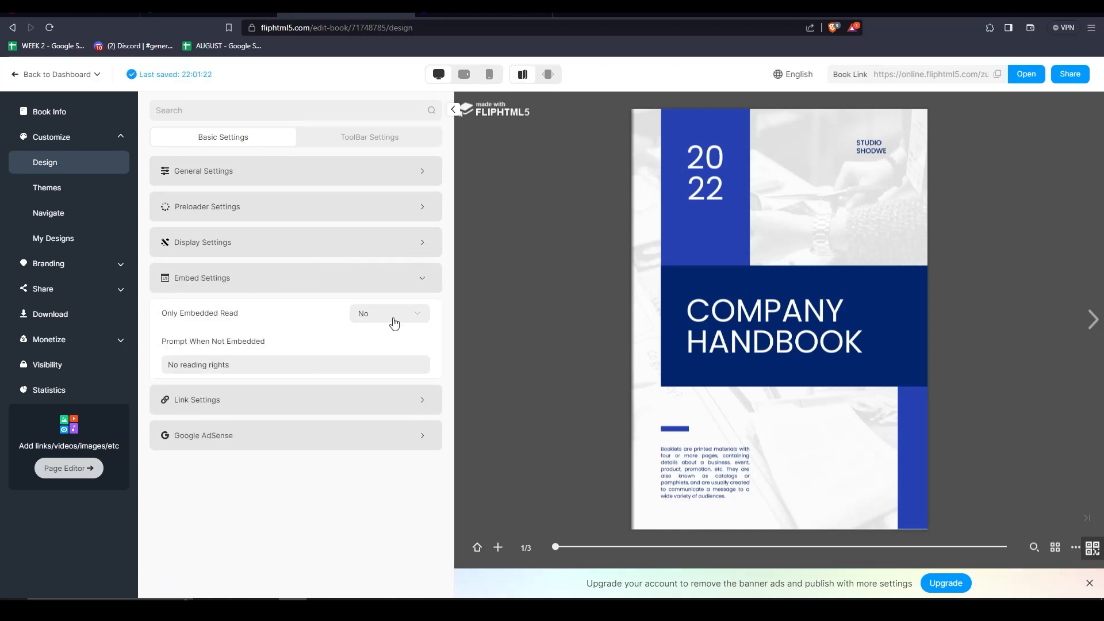
pyautogui.click(369, 137)
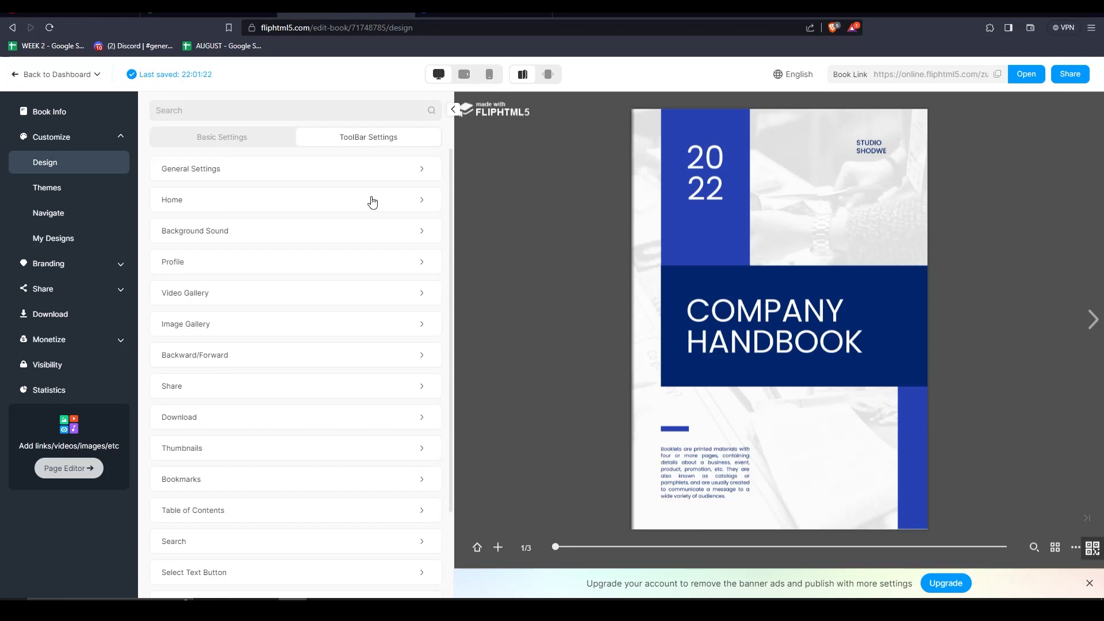
pyautogui.moveTo(198, 165)
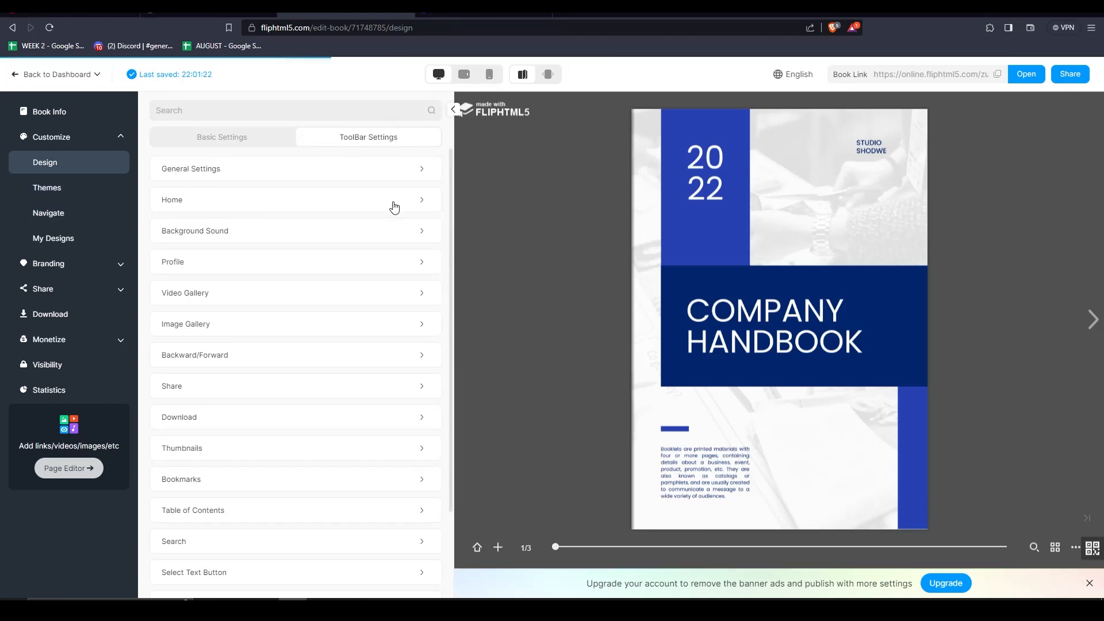
pyautogui.click(47, 187)
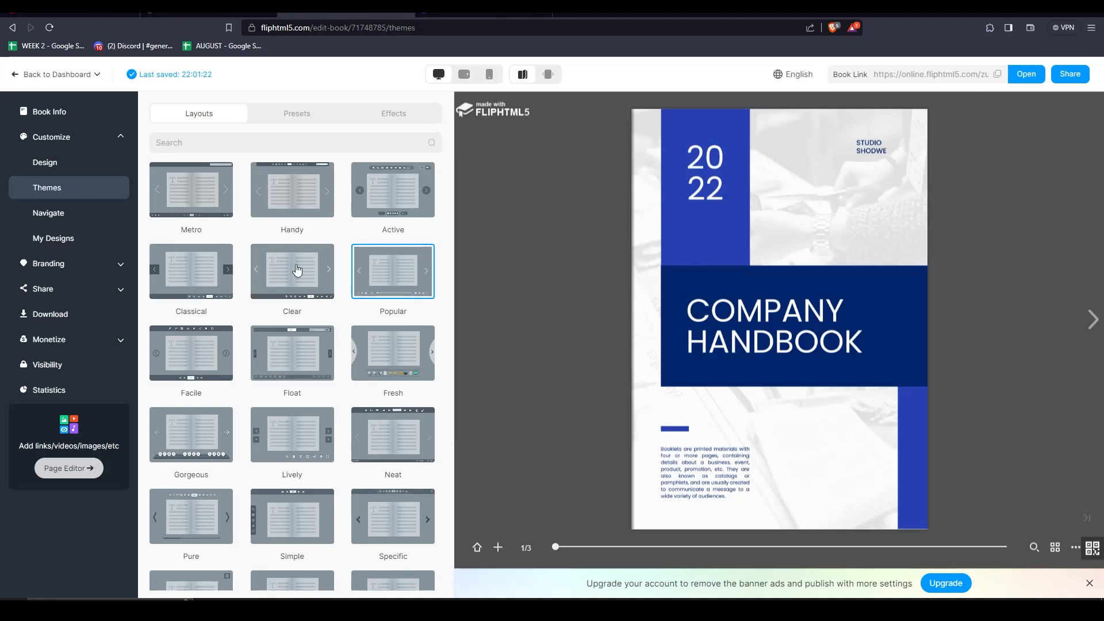
# Step: Apply the Handy layout to the handbook flipbook
pyautogui.click(191, 188)
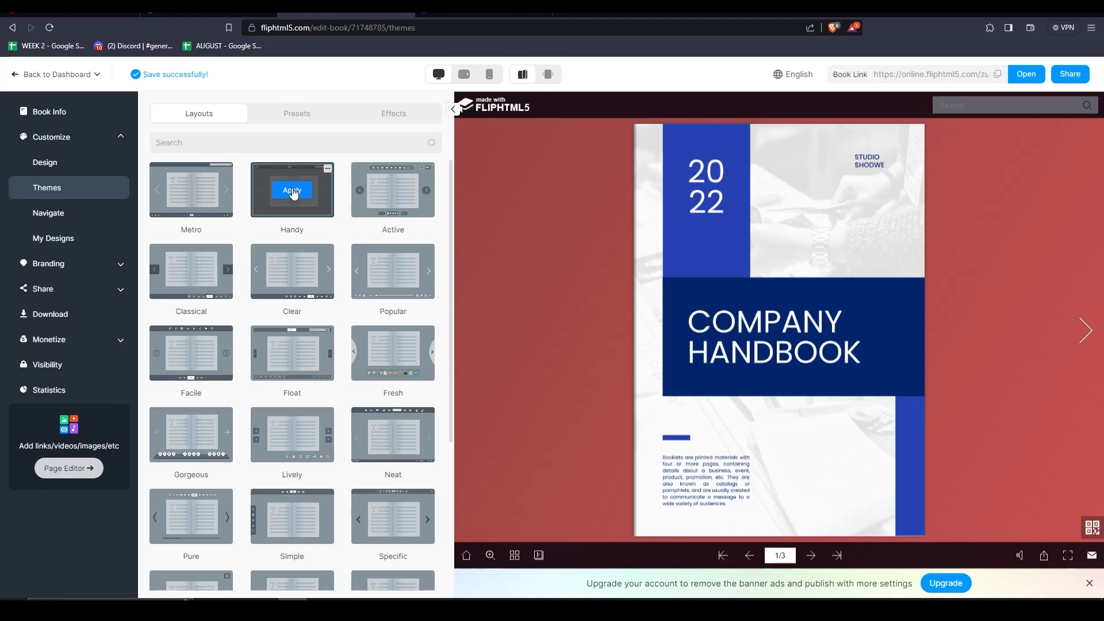
pyautogui.click(291, 190)
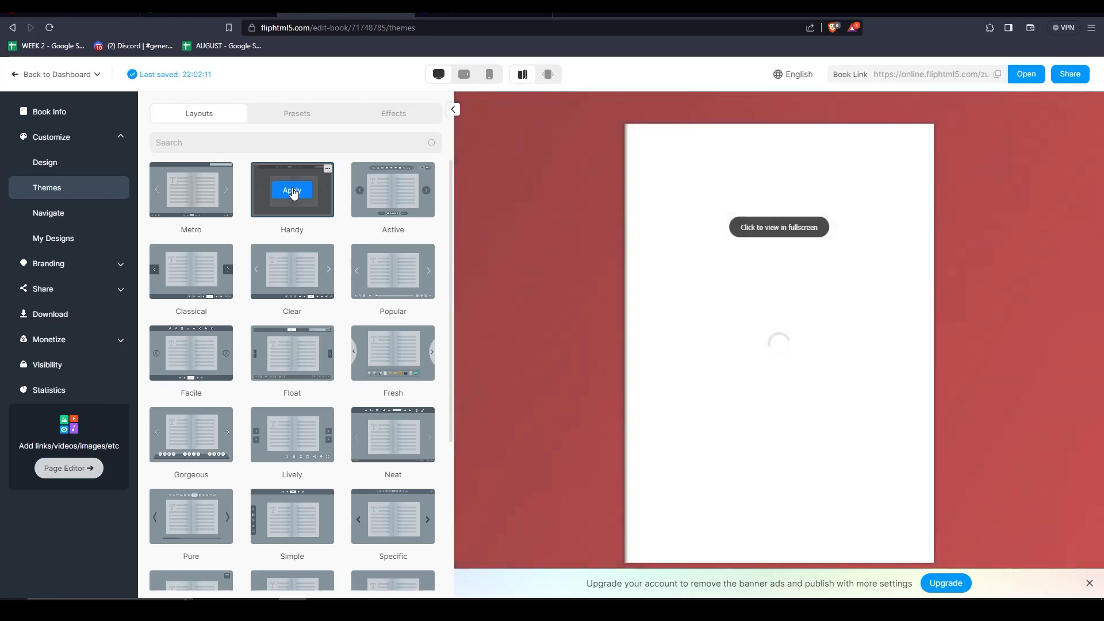
pyautogui.click(292, 190)
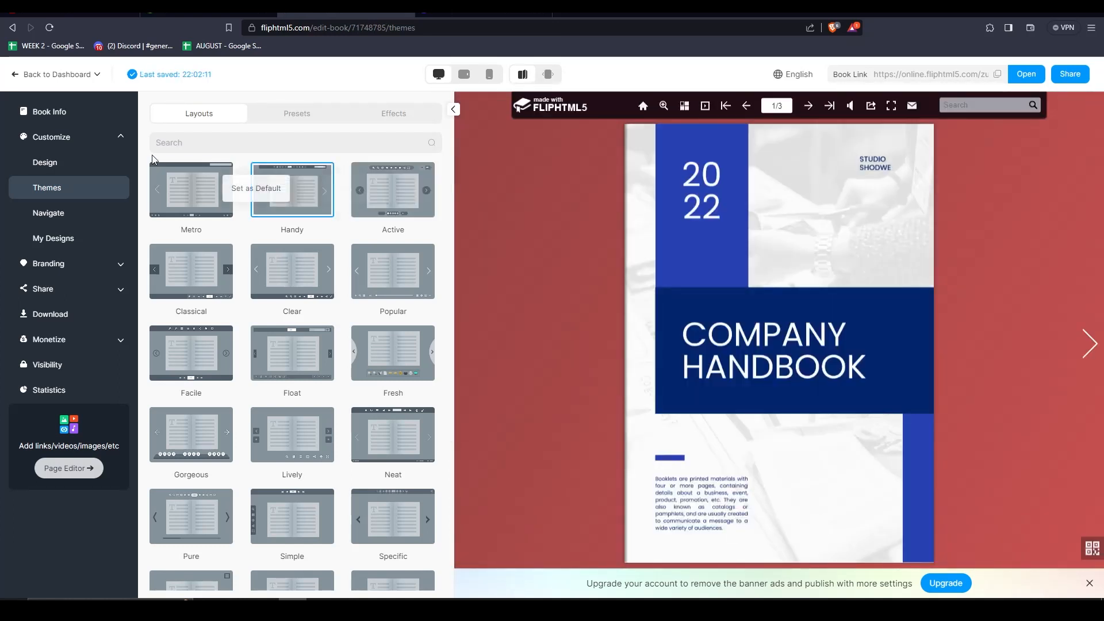
# Step: Apply the FreshBlue preset skin to the flipbook
pyautogui.click(296, 113)
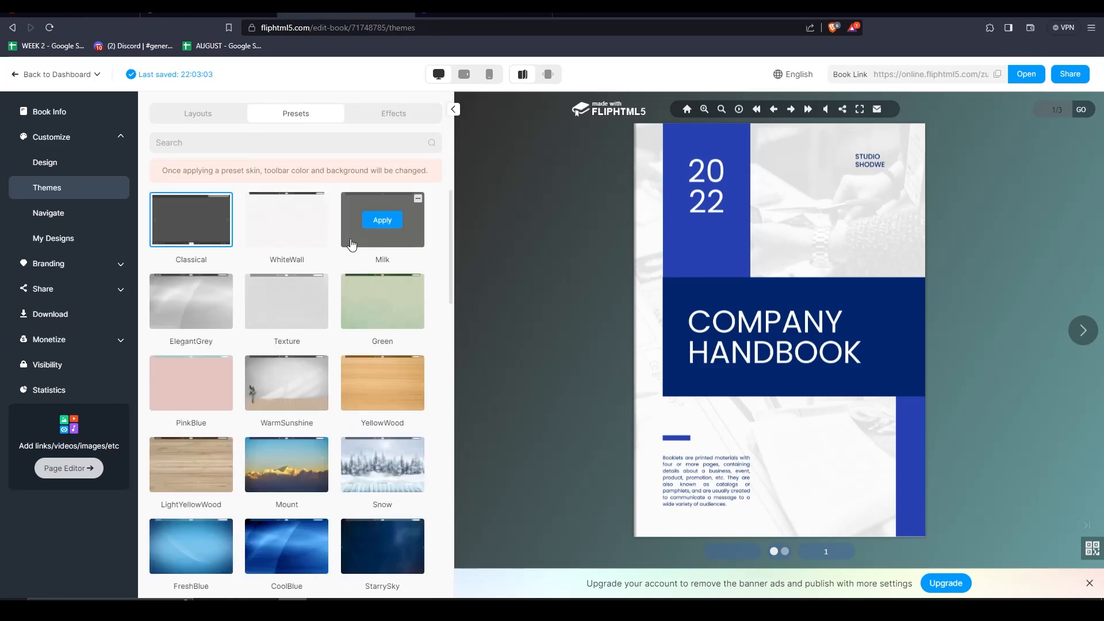
pyautogui.scroll(-3)
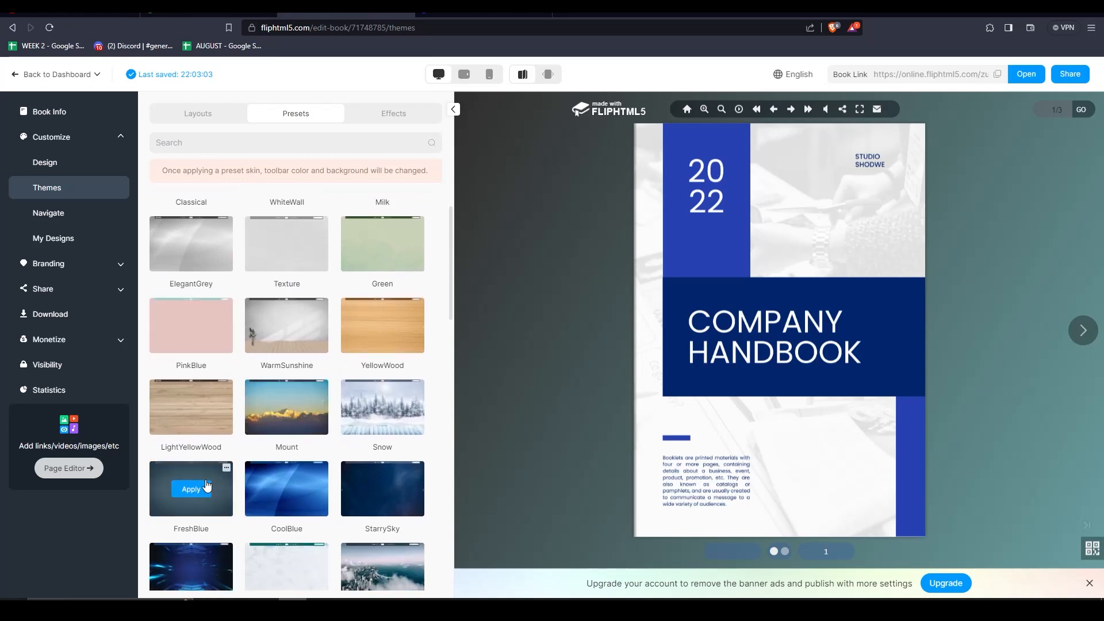
pyautogui.click(191, 489)
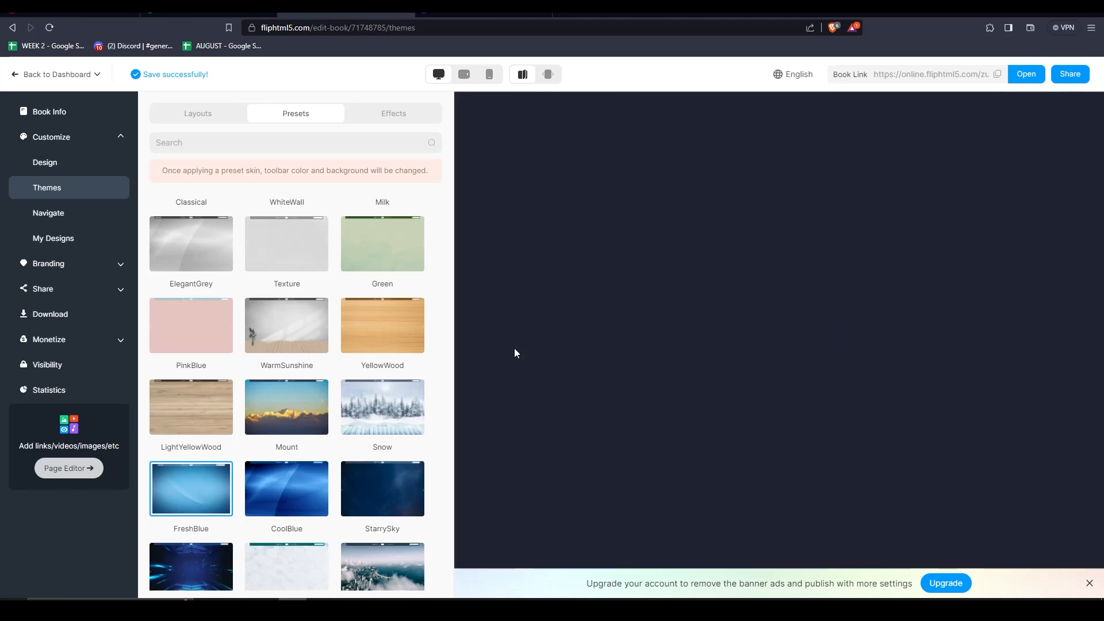
pyautogui.click(190, 488)
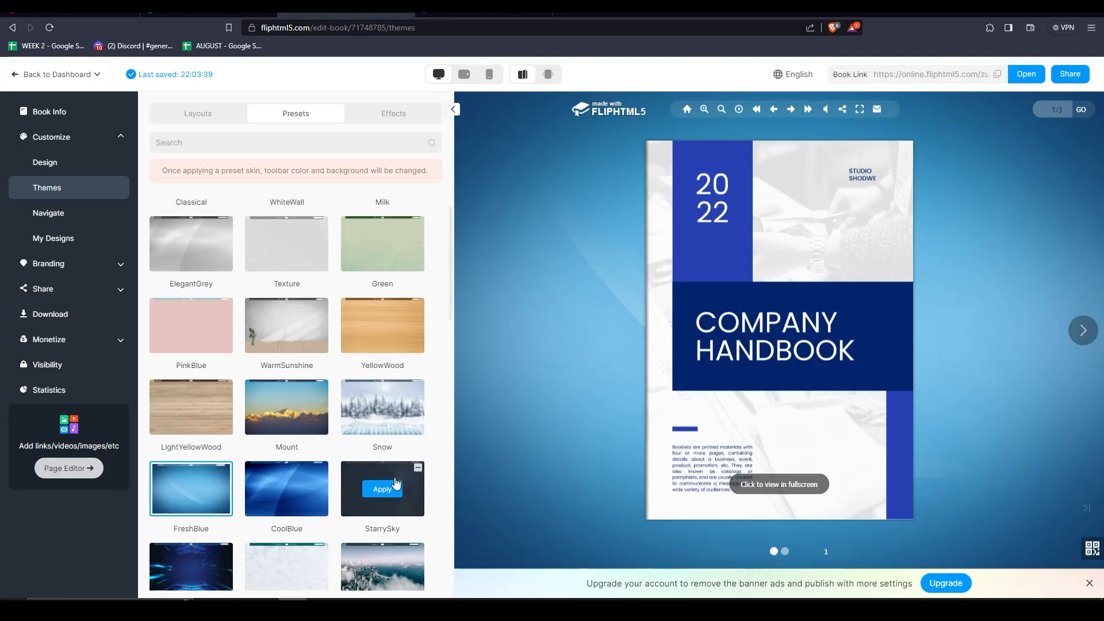
pyautogui.moveTo(551, 376)
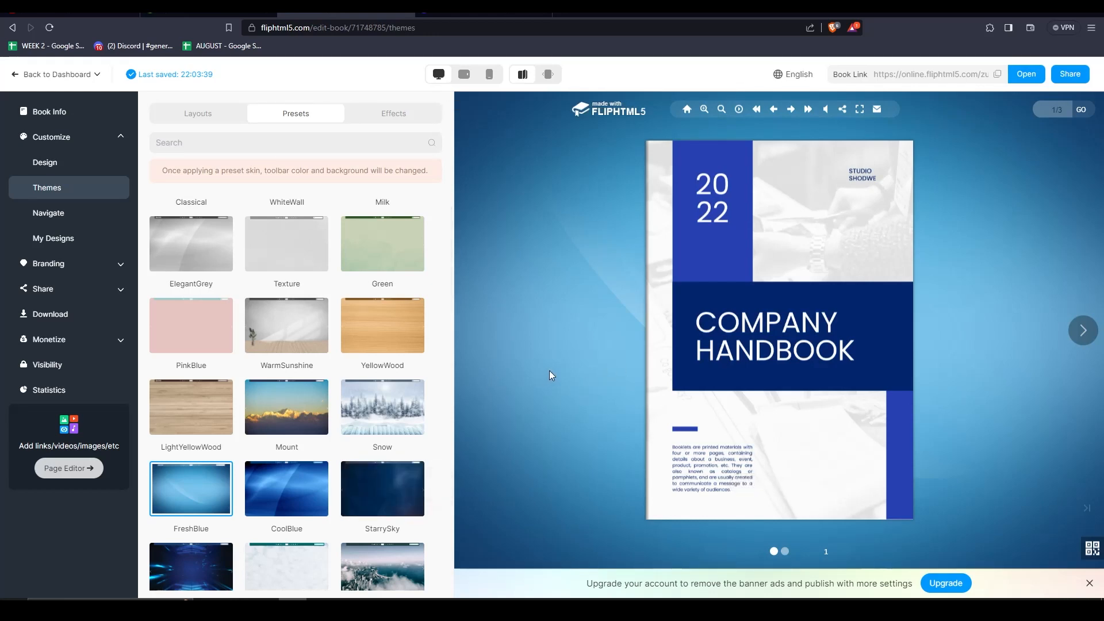
pyautogui.moveTo(551, 376)
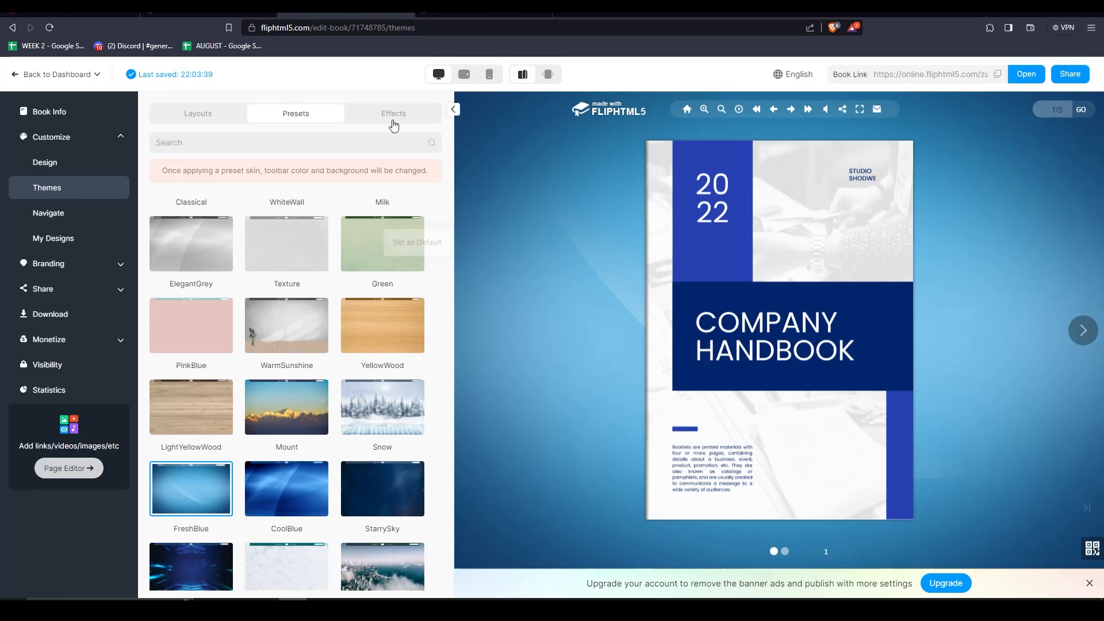
# Step: Apply the Cloud background effect from the Effects list
pyautogui.click(393, 114)
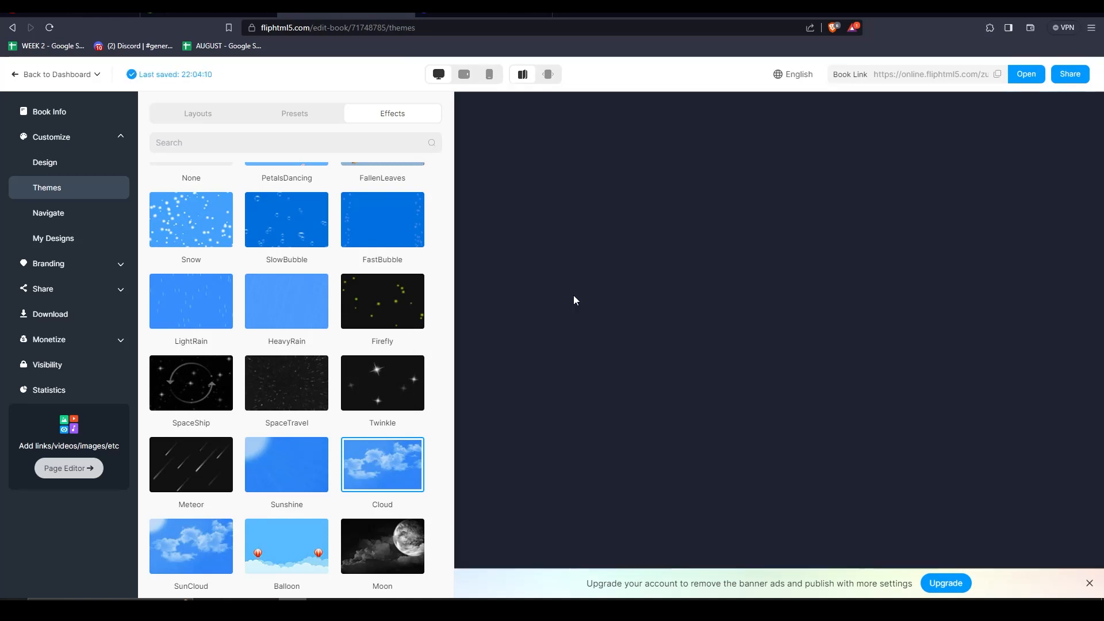
pyautogui.click(382, 464)
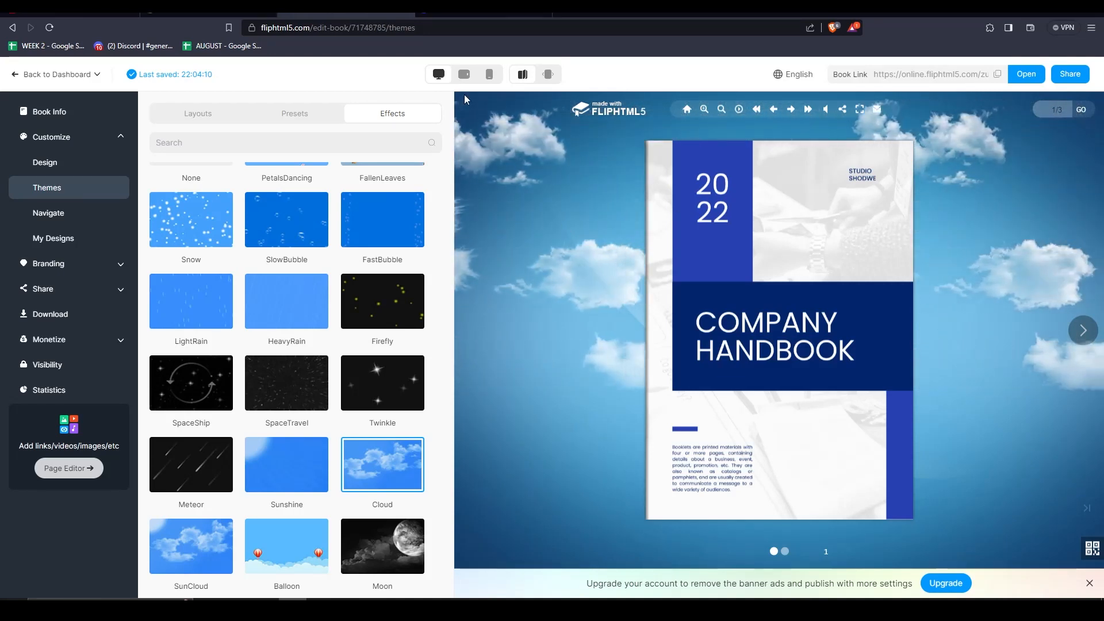
# Step: Preview the flipbook on tablet and phone, toggle single-page view, return to desktop and open it online
pyautogui.click(463, 75)
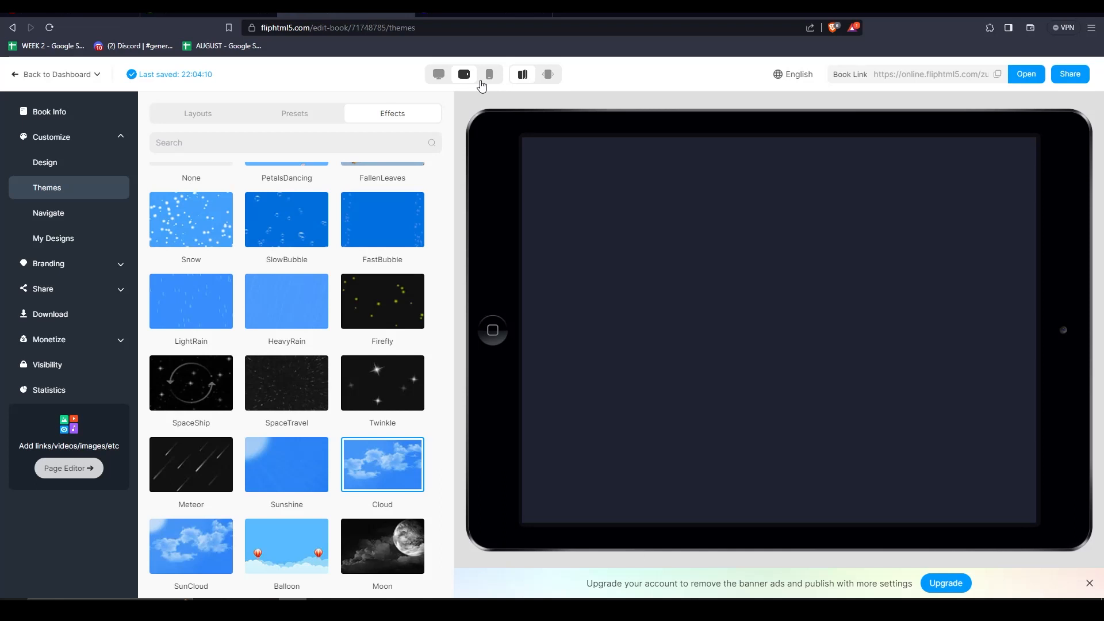
pyautogui.click(489, 74)
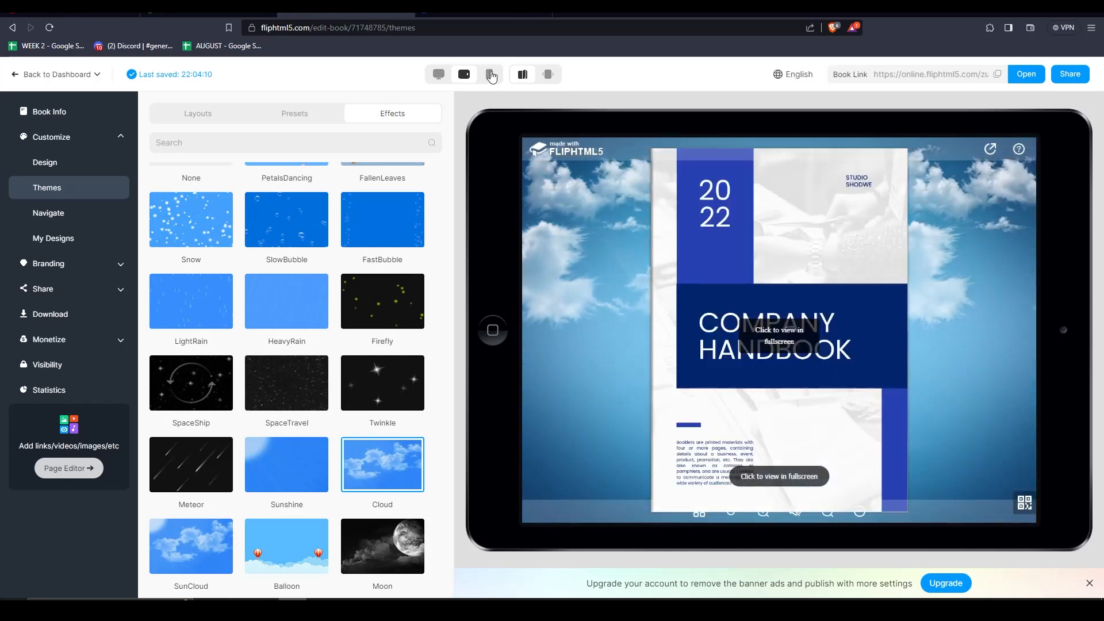
pyautogui.click(491, 74)
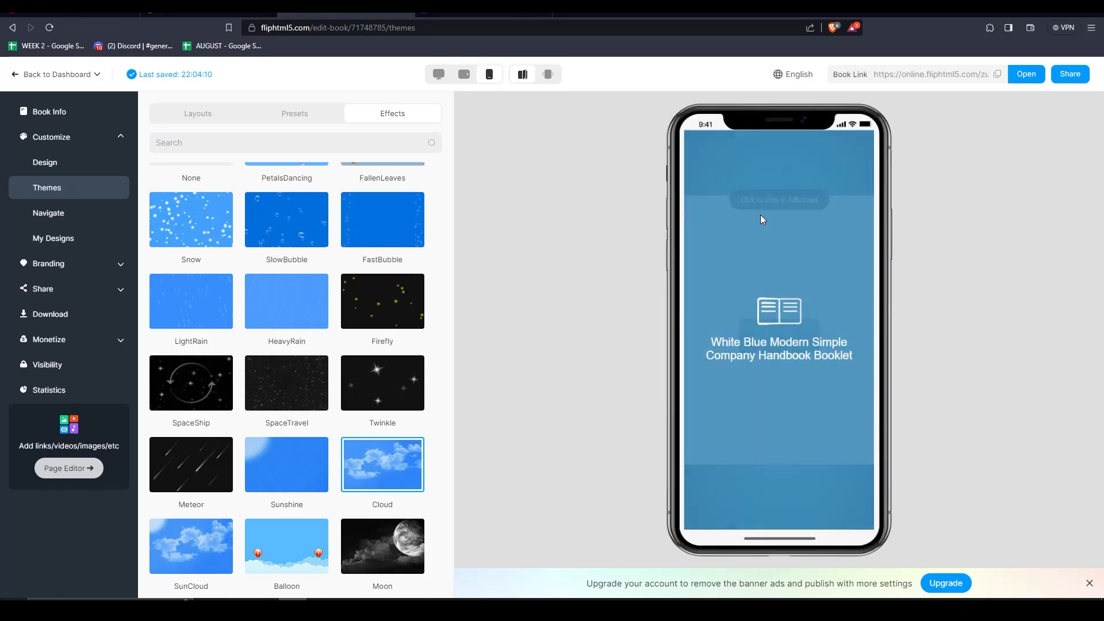
pyautogui.click(547, 74)
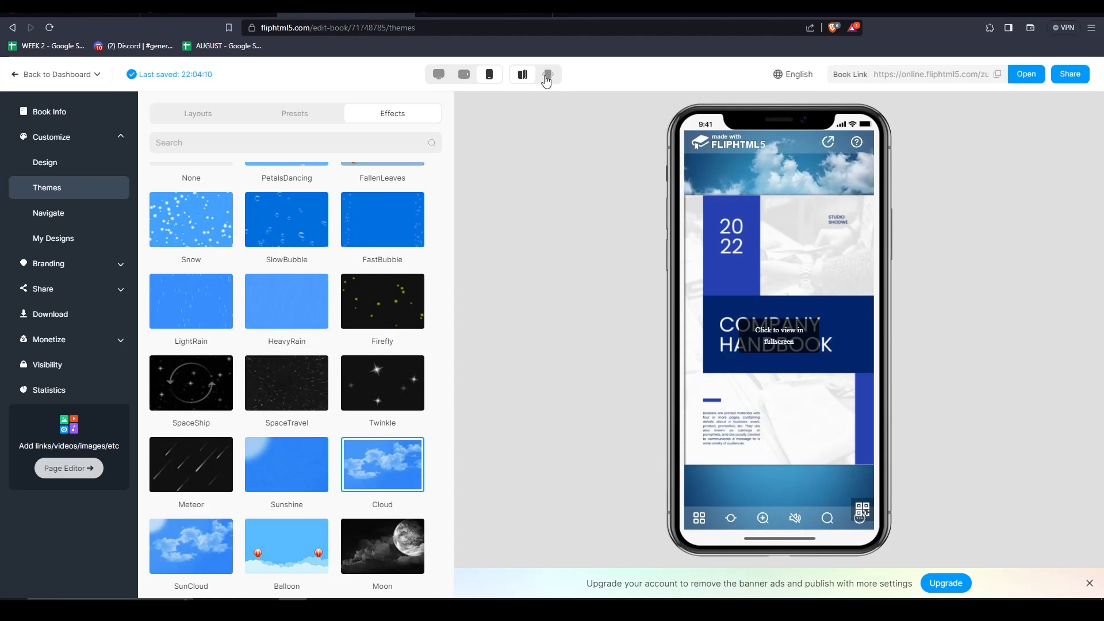
pyautogui.click(439, 74)
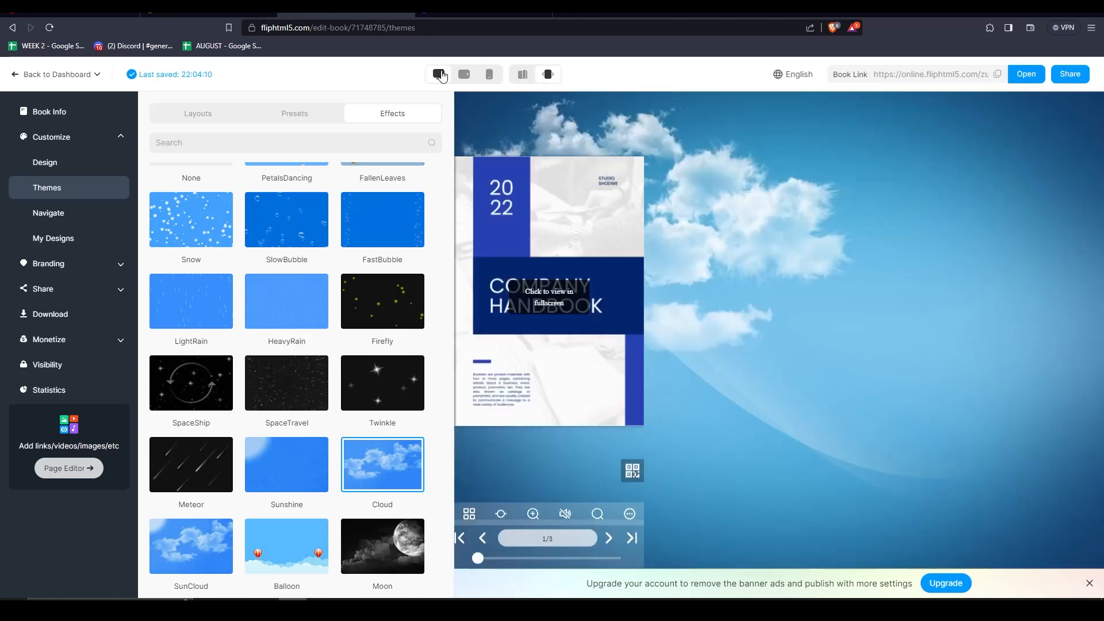
pyautogui.click(997, 75)
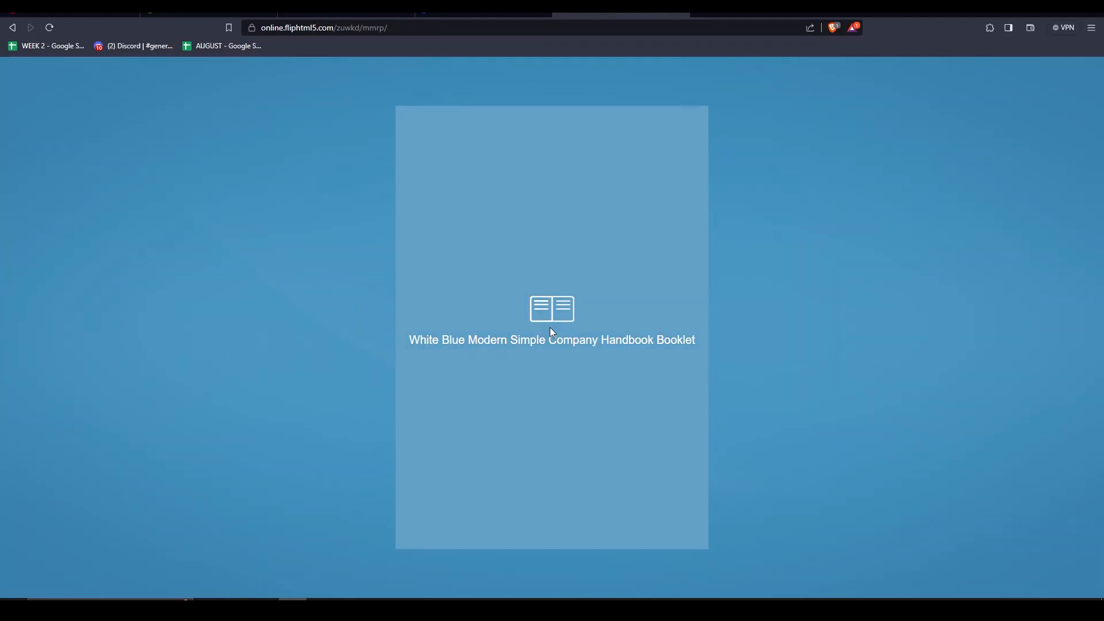
# Step: Flip to the next page of the online handbook, go back to the cover, and return to My Files
pyautogui.click(552, 309)
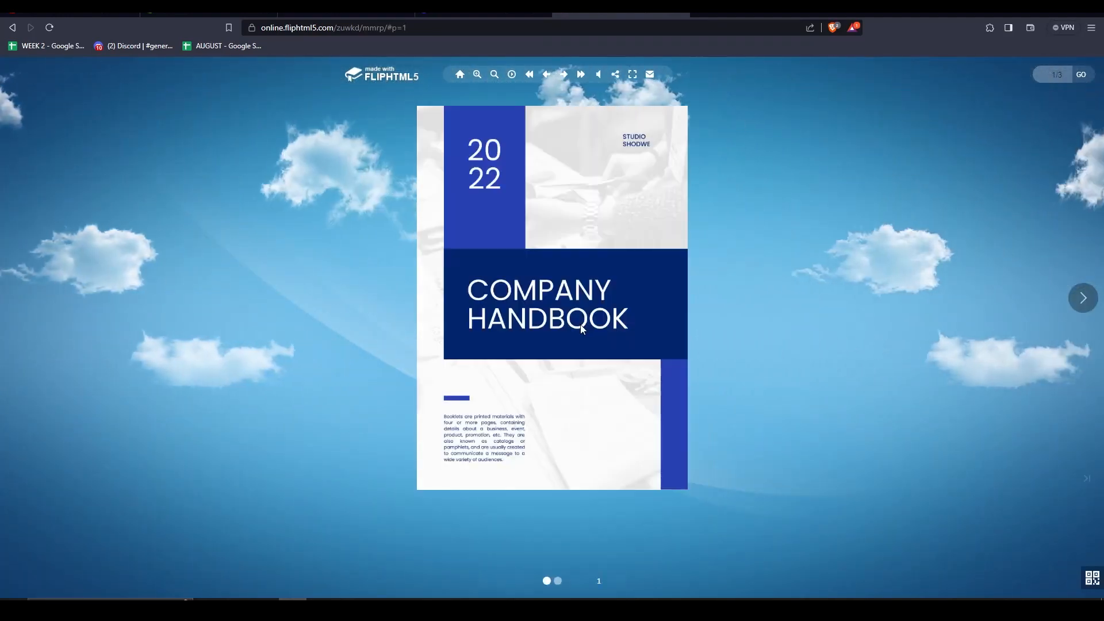
pyautogui.click(1082, 298)
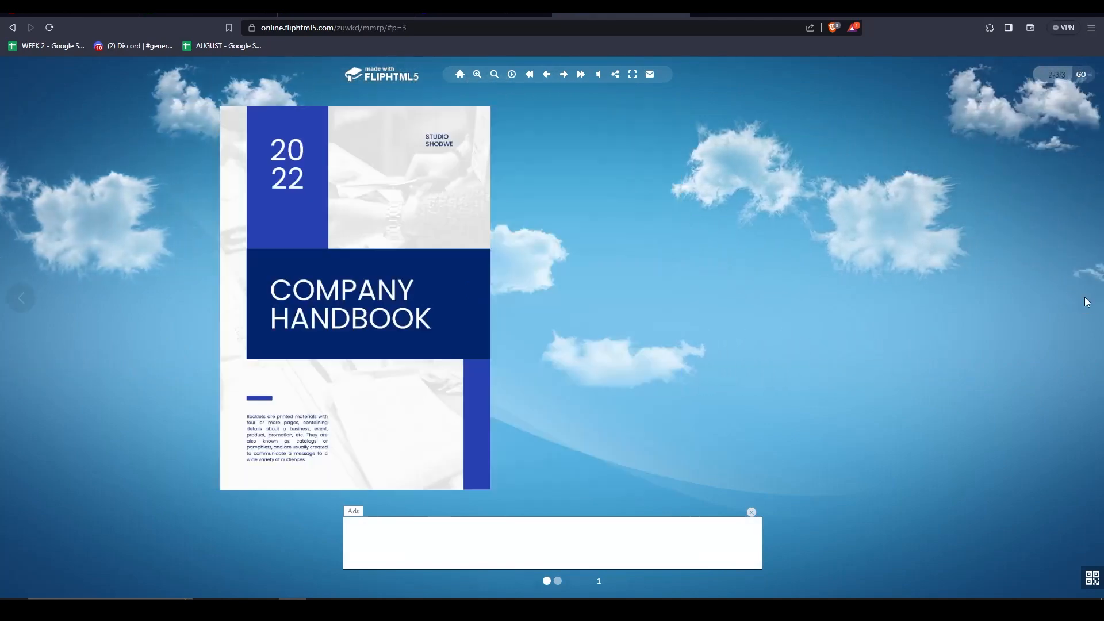
pyautogui.click(564, 75)
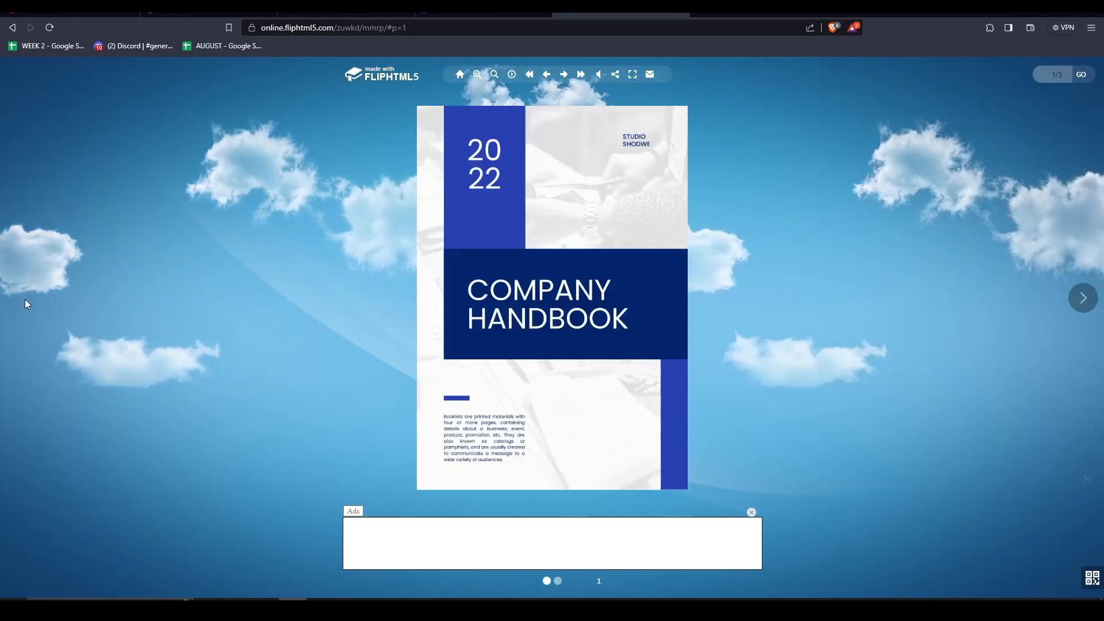
pyautogui.click(1081, 297)
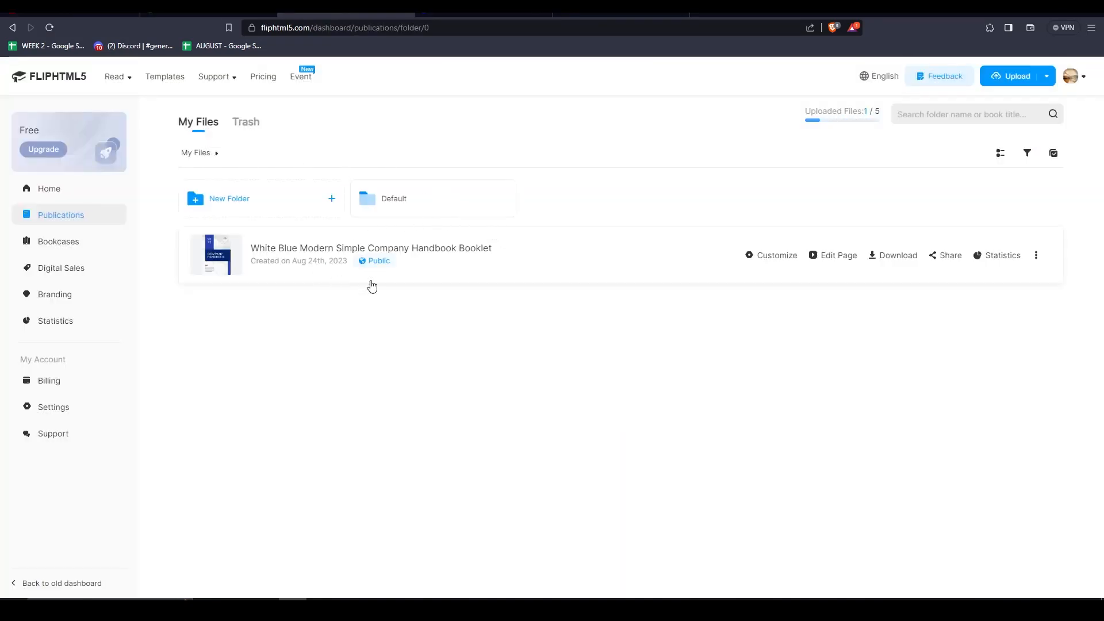
pyautogui.moveTo(837, 255)
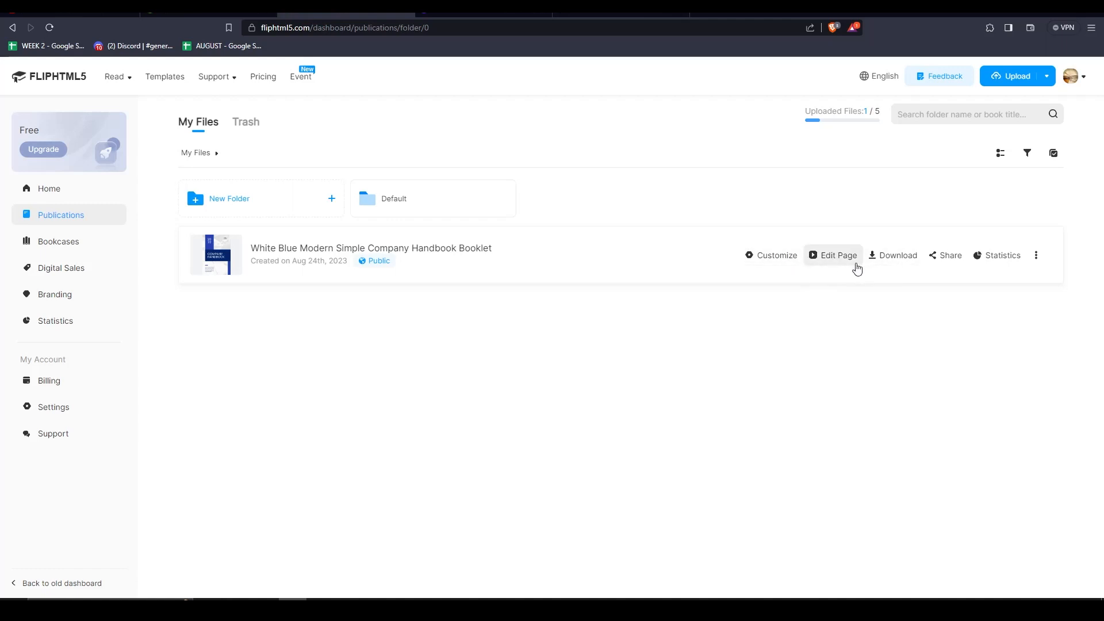
pyautogui.moveTo(702, 269)
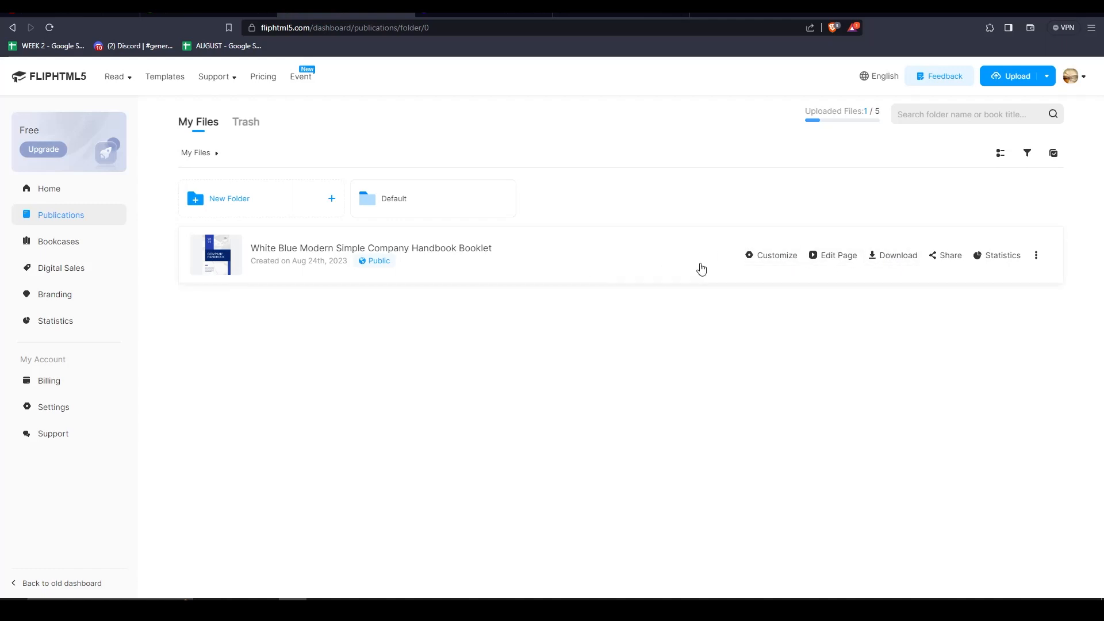
# Step: Show the handbook's download formats (HTML, EXE, Mac App, PDF) from its ⋮ menu
pyautogui.click(1035, 255)
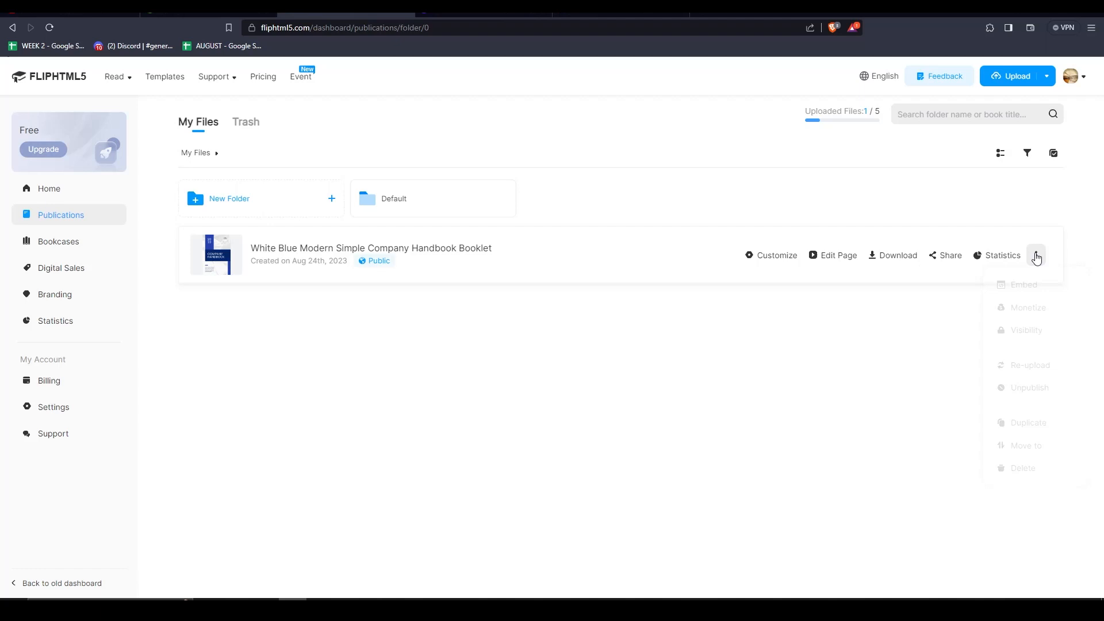
pyautogui.click(1035, 255)
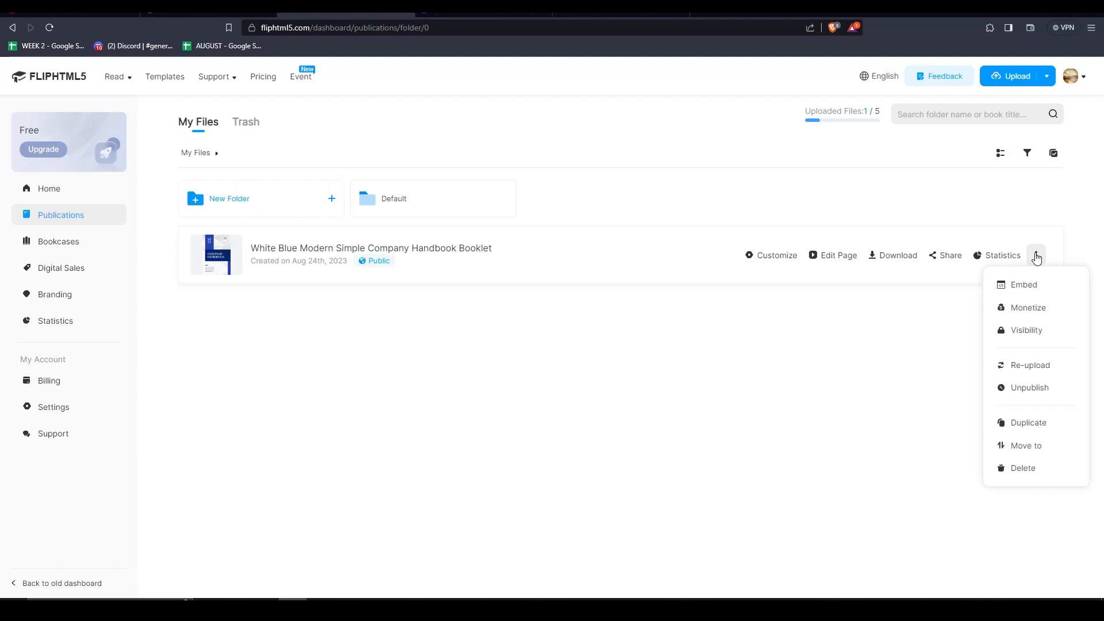
pyautogui.moveTo(898, 255)
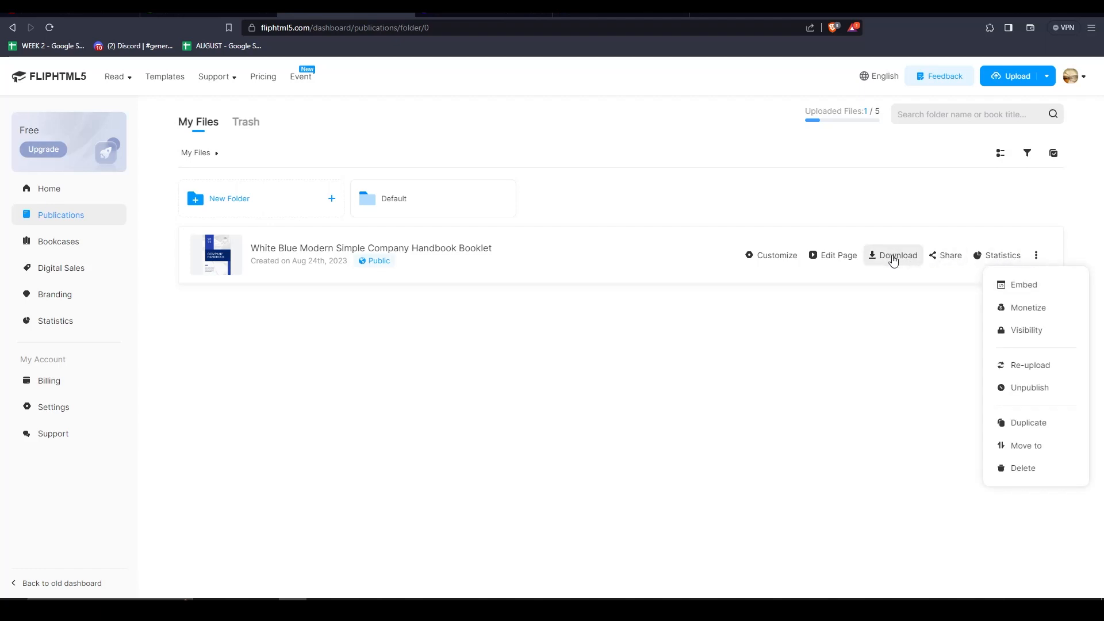
pyautogui.click(898, 255)
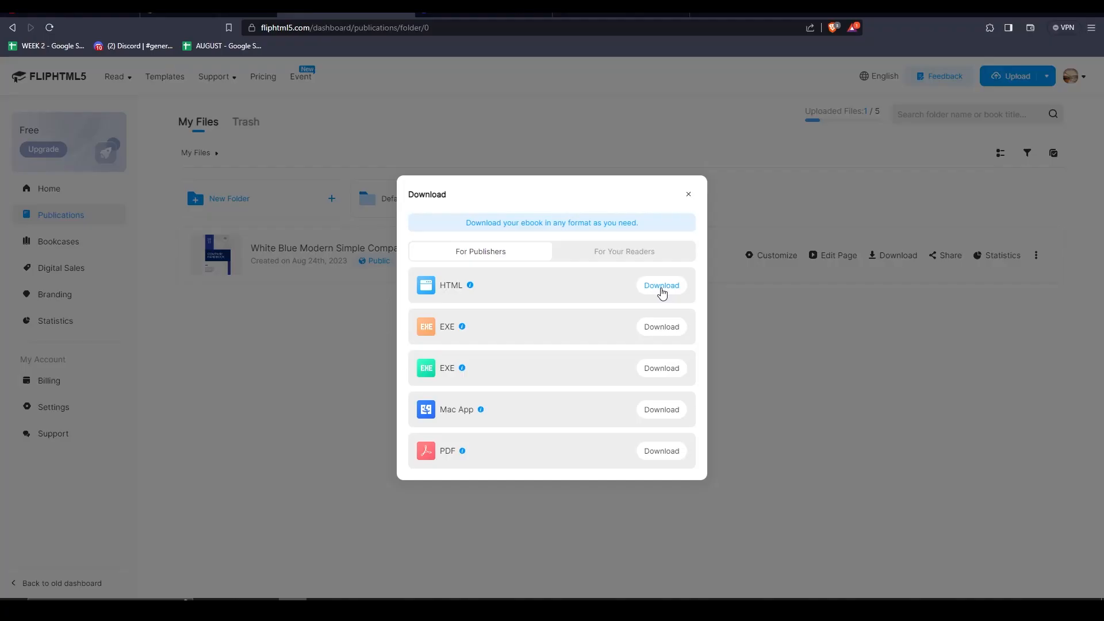
# Step: Attempt the HTML download, hitting the Pro upgrade notice, then close the Download dialog
pyautogui.click(660, 285)
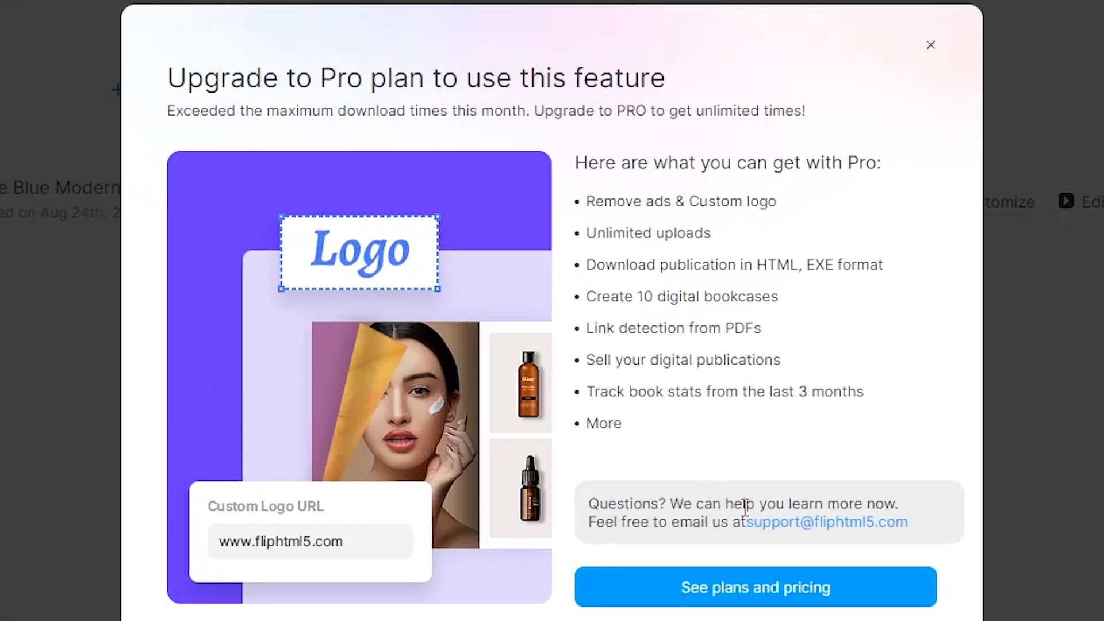
pyautogui.moveTo(809, 595)
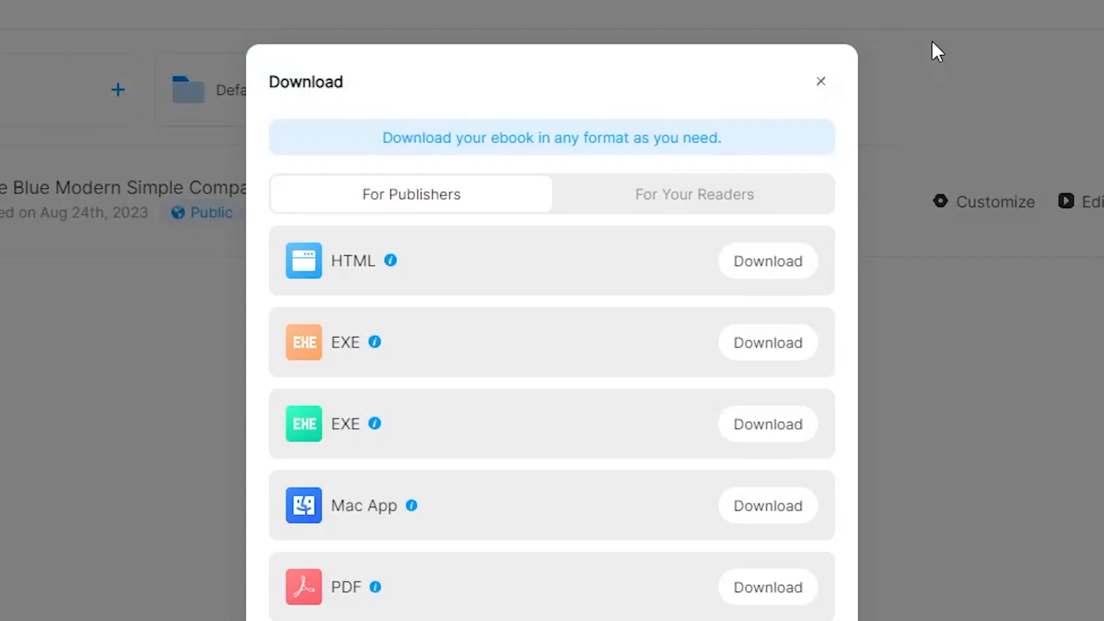
pyautogui.click(821, 82)
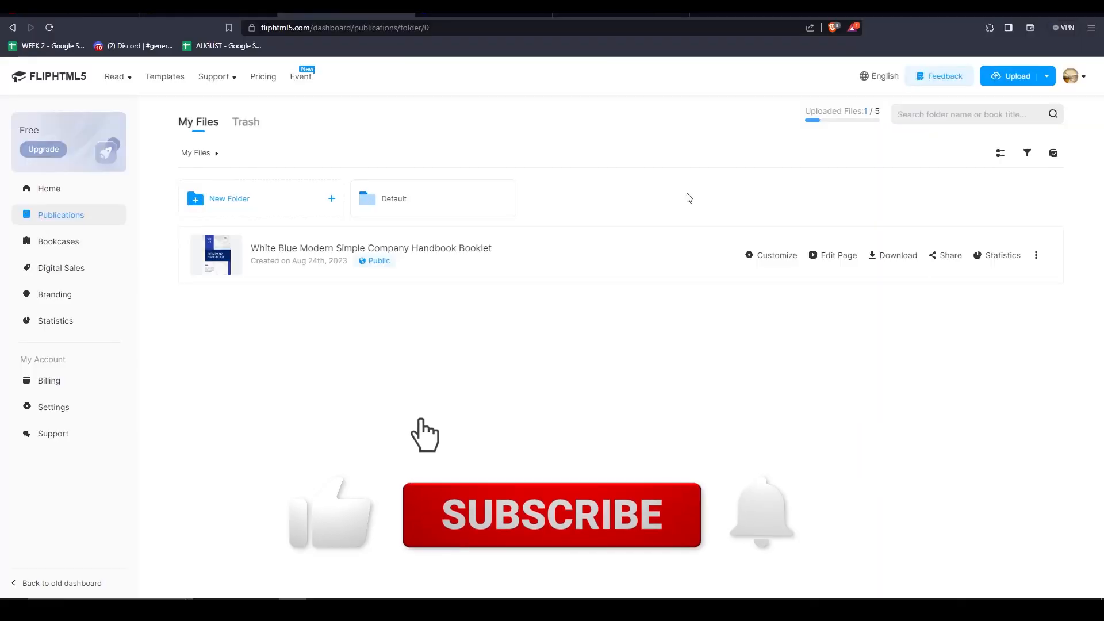